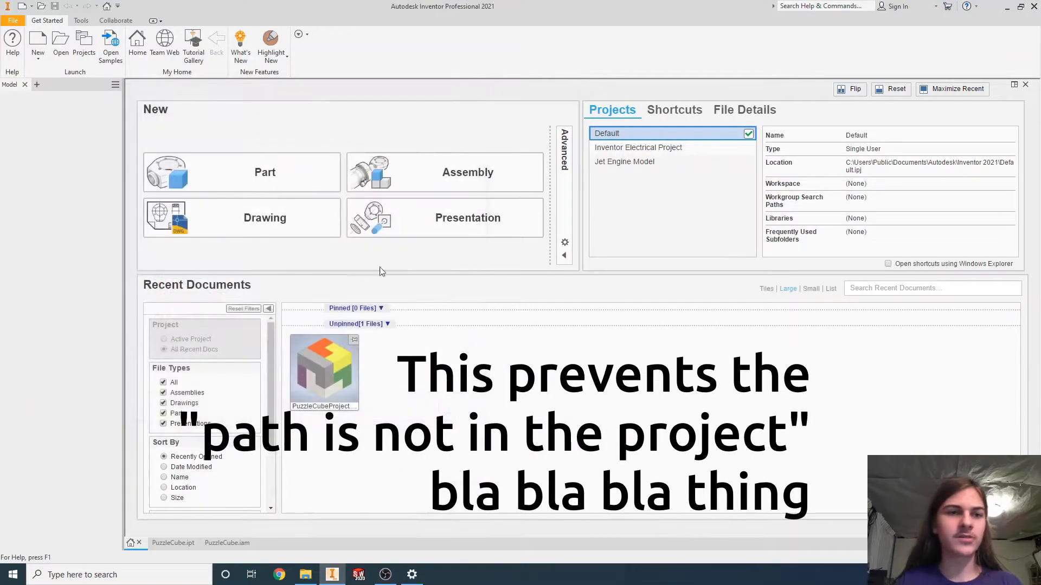
Start a new part document from the home screen.
click(265, 173)
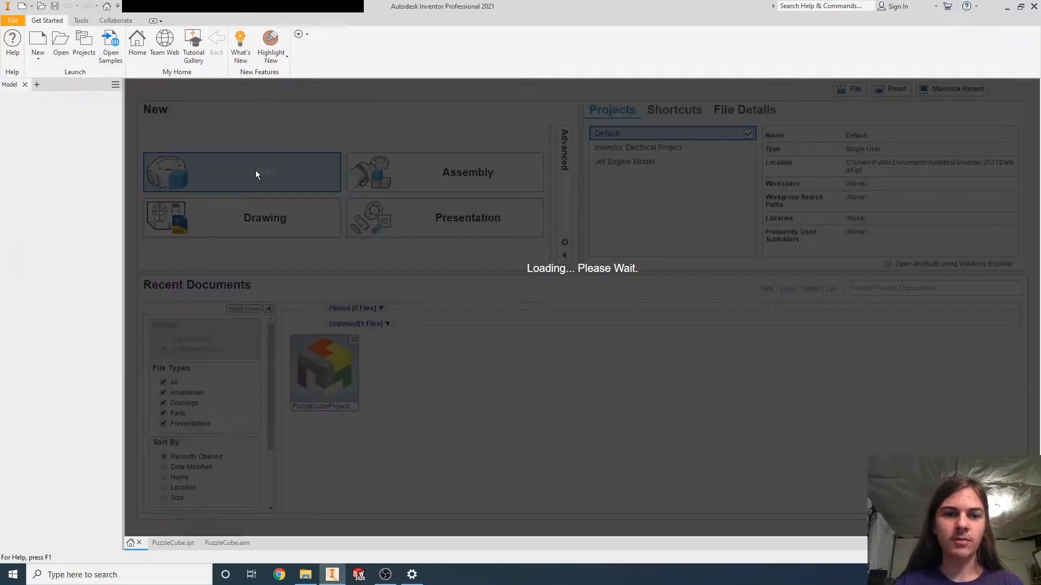
Sketch a centred two-point rectangle at the origin sized by the 'size' parameter (1 inch).
click(242, 172)
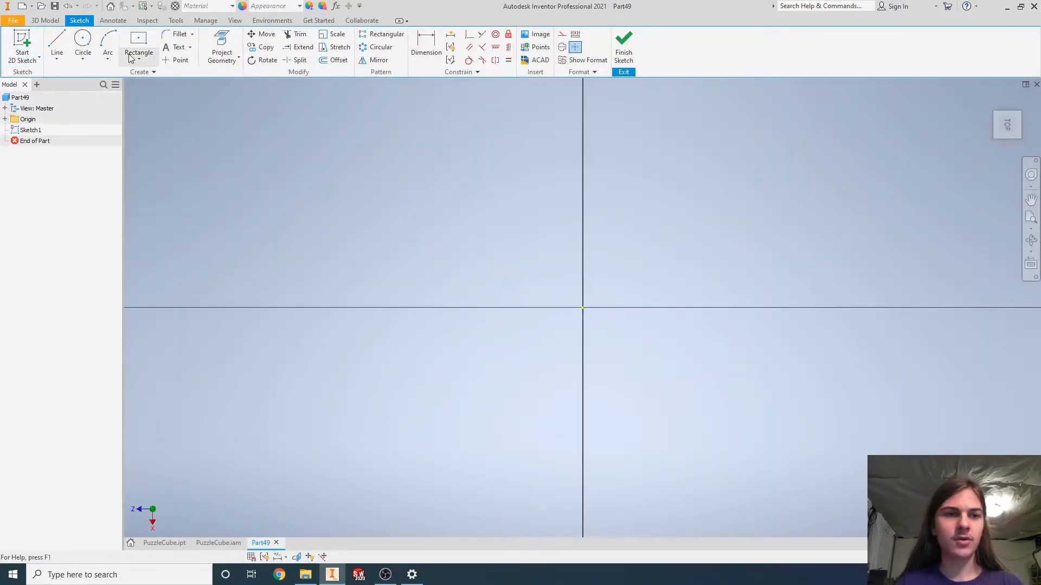
click(139, 52)
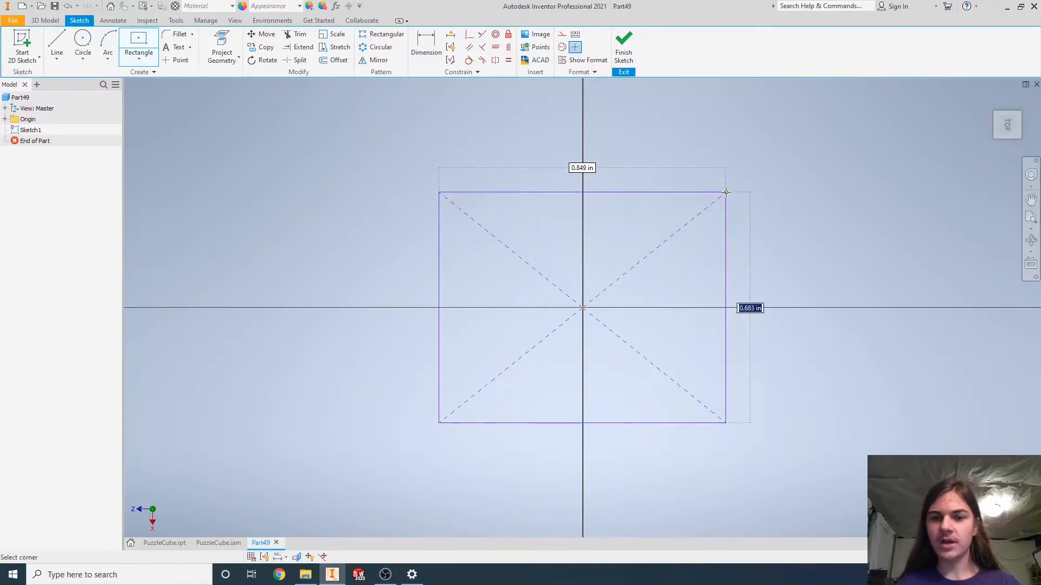
text(siz)
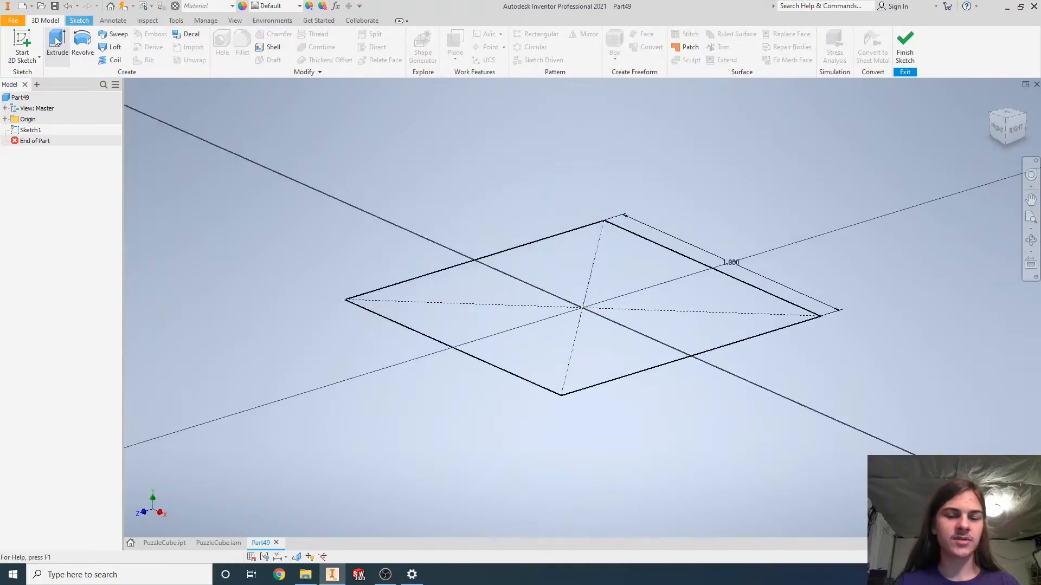
Extrude the square symmetrically by distance 'size' into a solid cube.
click(58, 43)
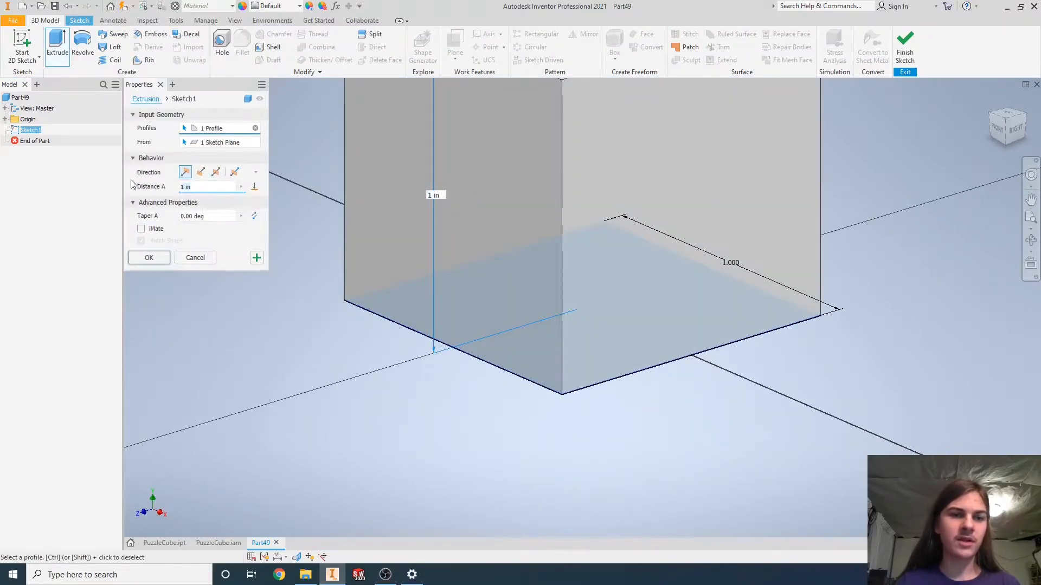
text(size)
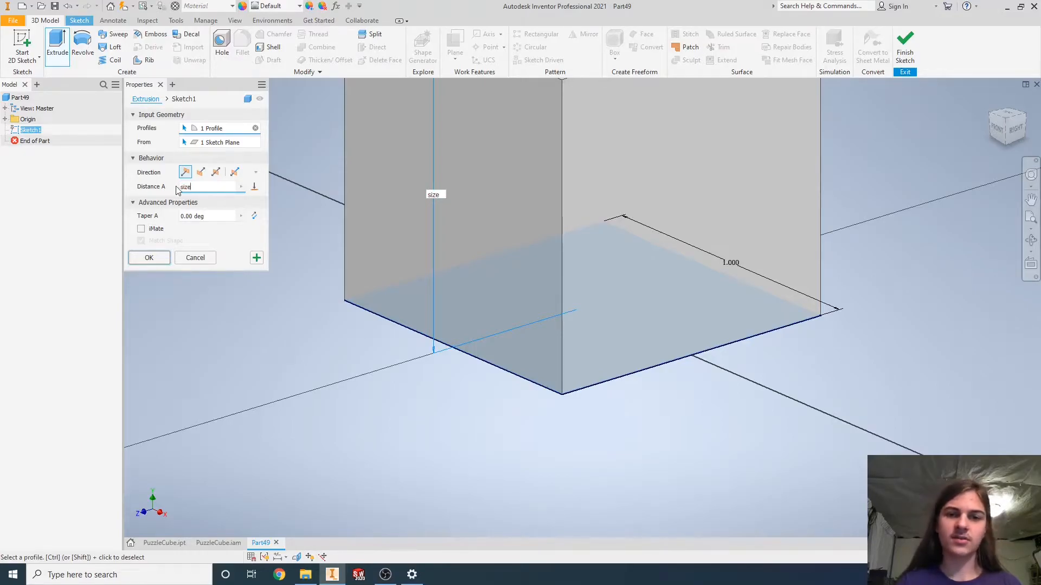
click(216, 173)
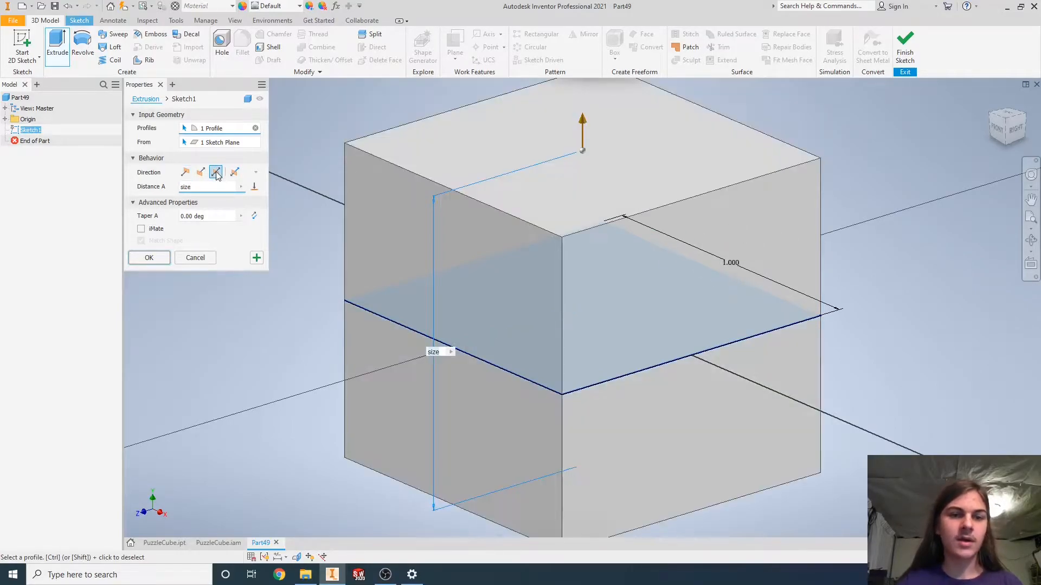
click(148, 258)
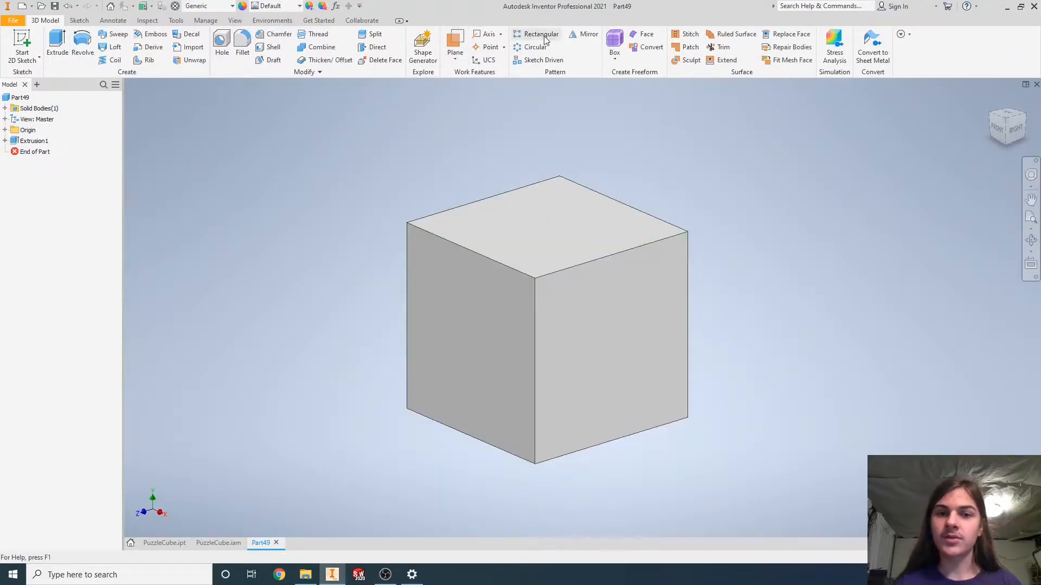
Rectangular-pattern the cube 3 by 3 with spacing 'size' in both directions as separate solids.
click(540, 33)
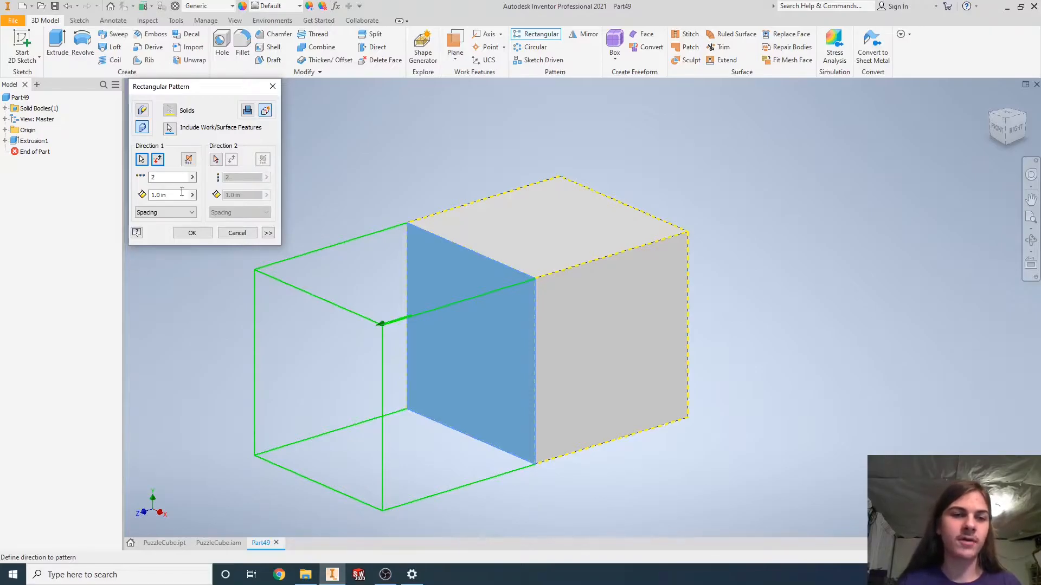
text(3)
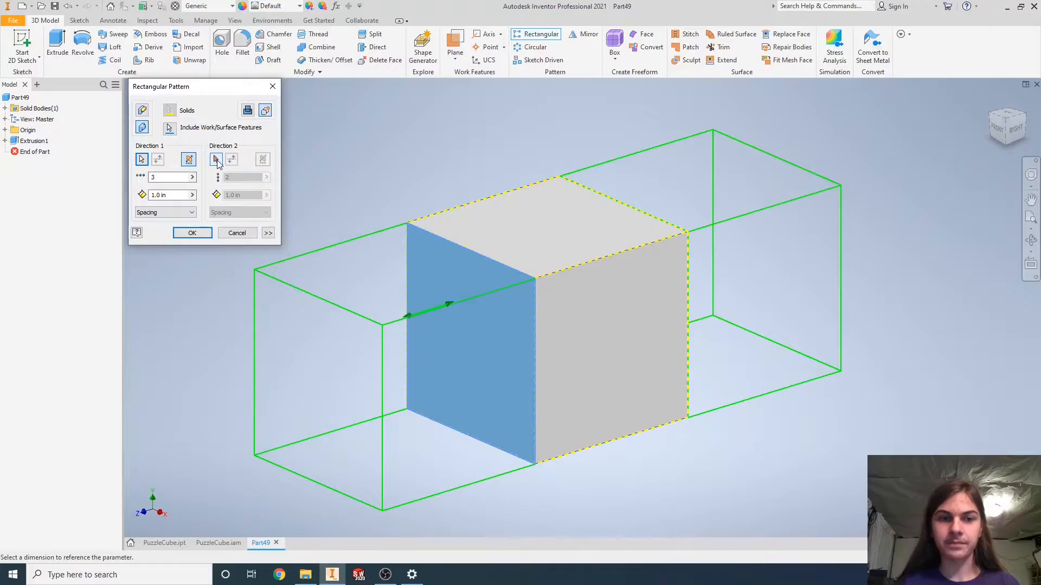
click(215, 159)
text(s)
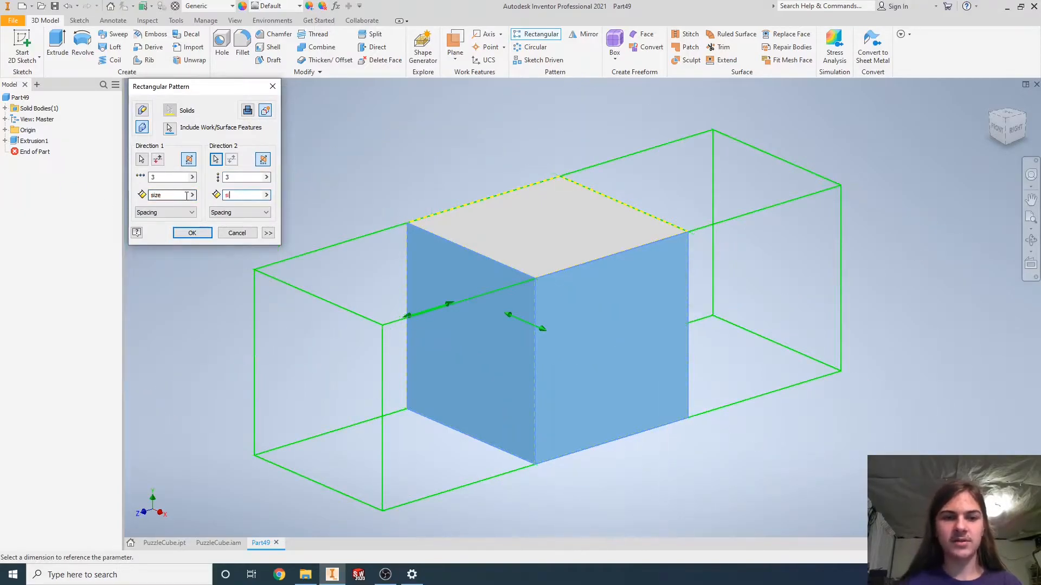
click(192, 232)
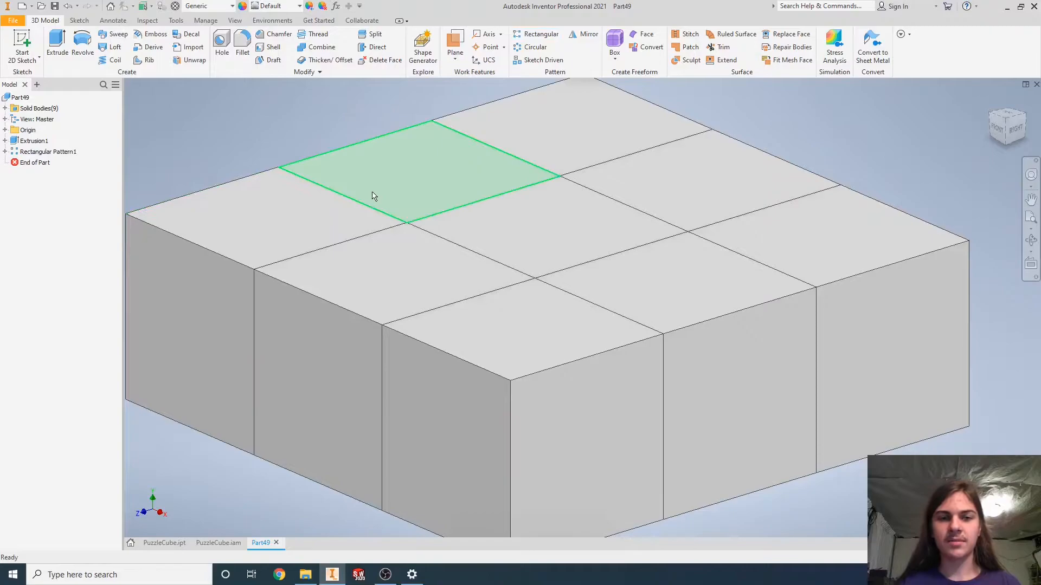
Pattern all nine solids vertically, count 3, spacing 'size', symmetric, giving 27 bodies.
click(541, 34)
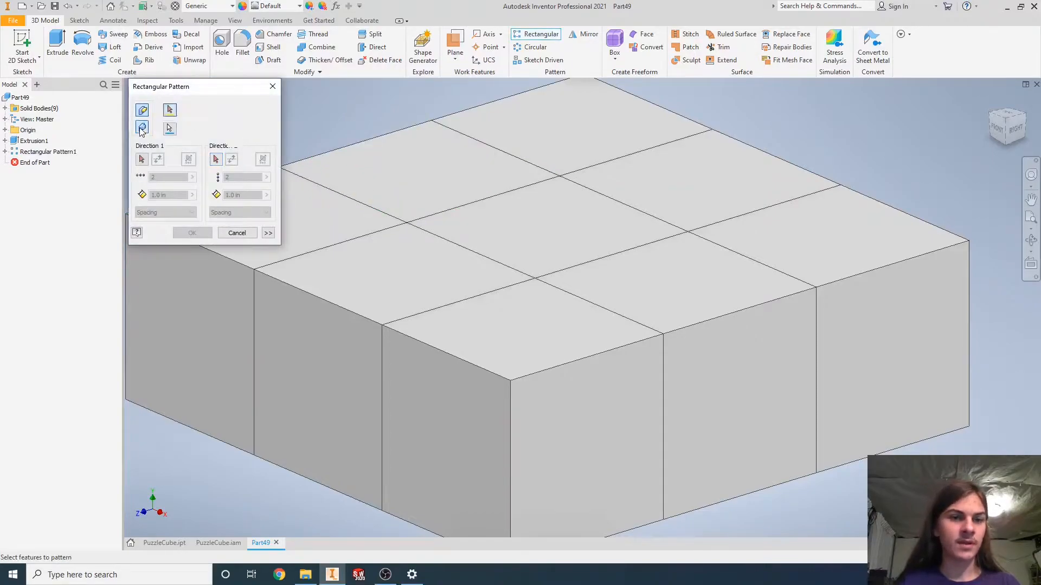
click(142, 128)
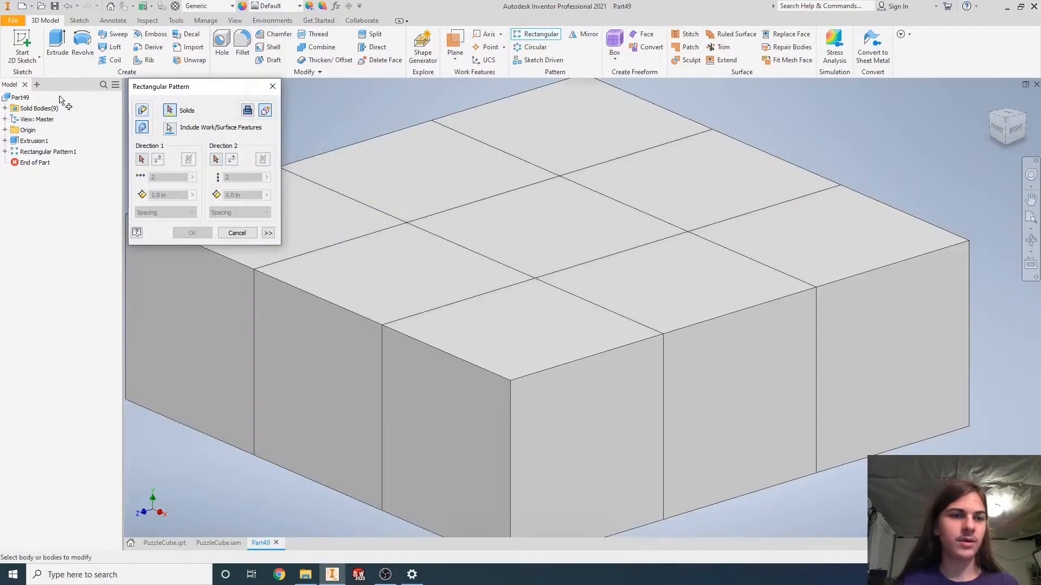
click(35, 120)
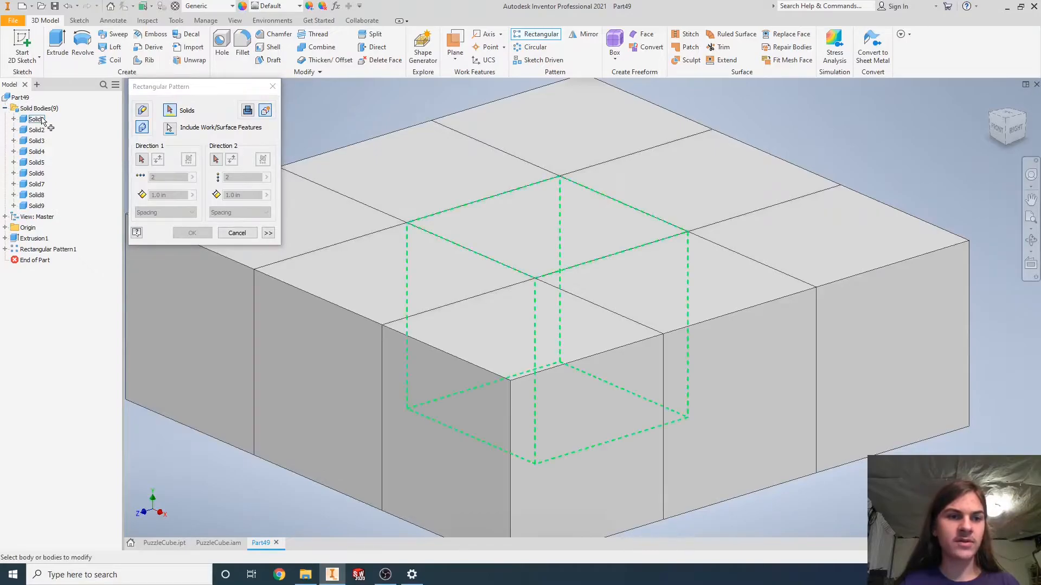
click(34, 120)
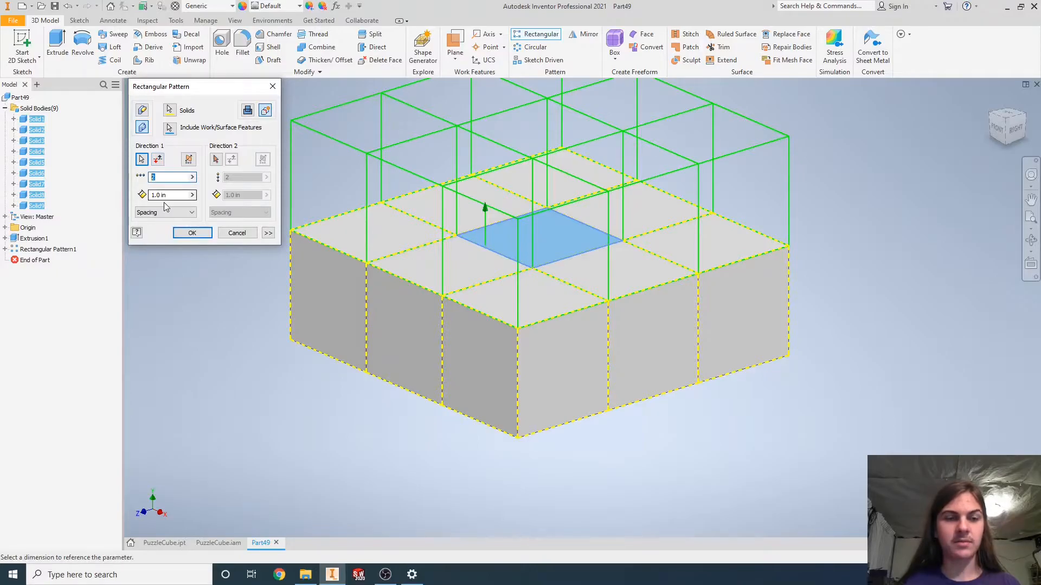
text(size)
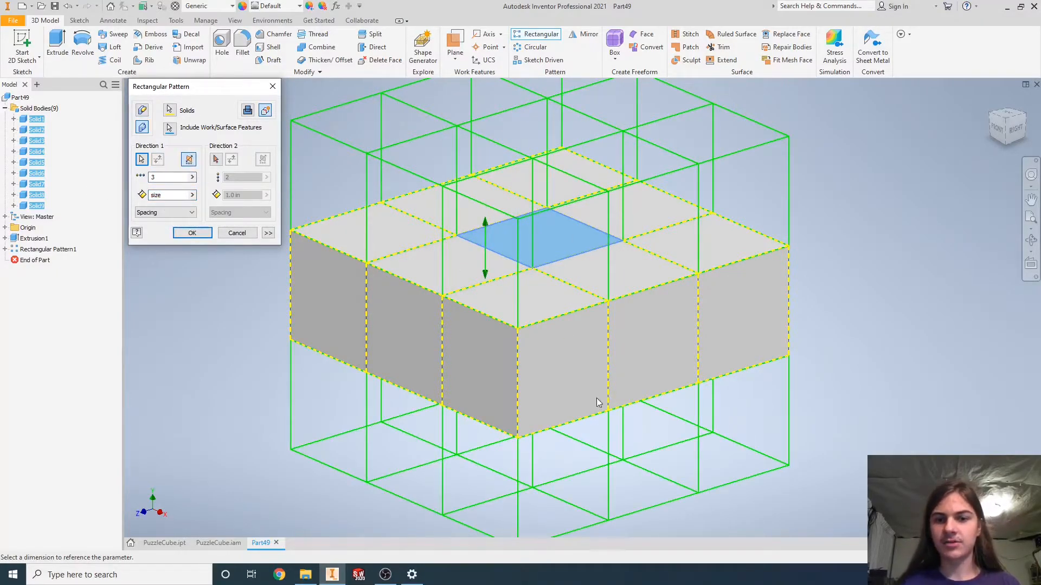
click(191, 232)
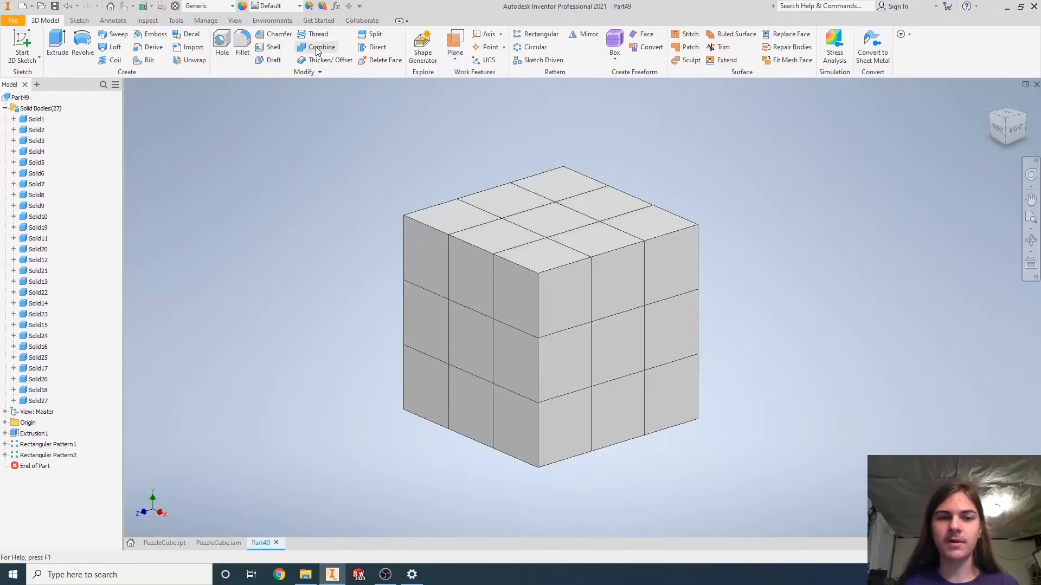
Combine (Join) two groups of neighbouring cubes into single pieces, leaving 21 bodies.
click(322, 47)
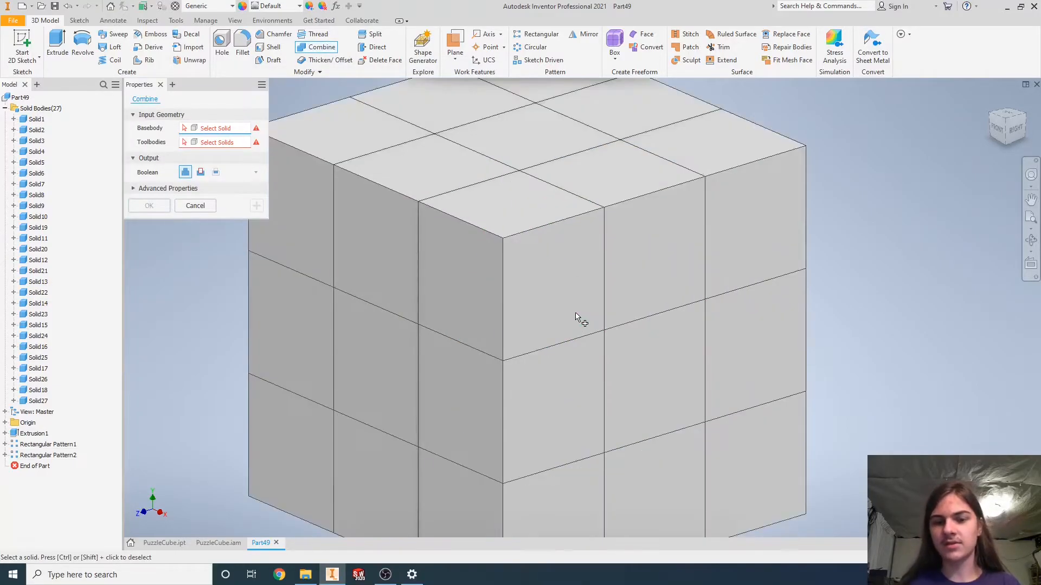
click(451, 278)
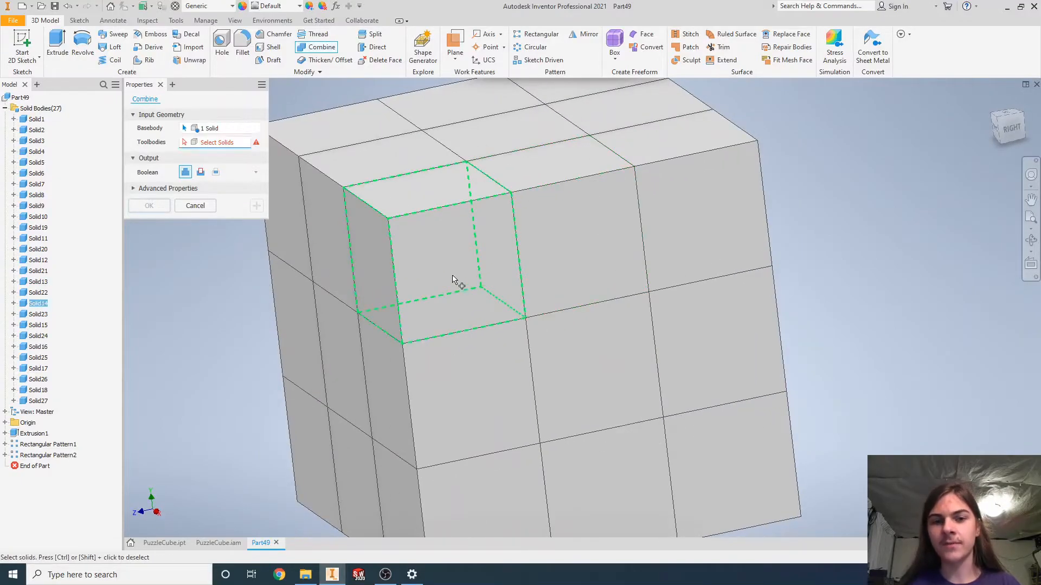
click(697, 232)
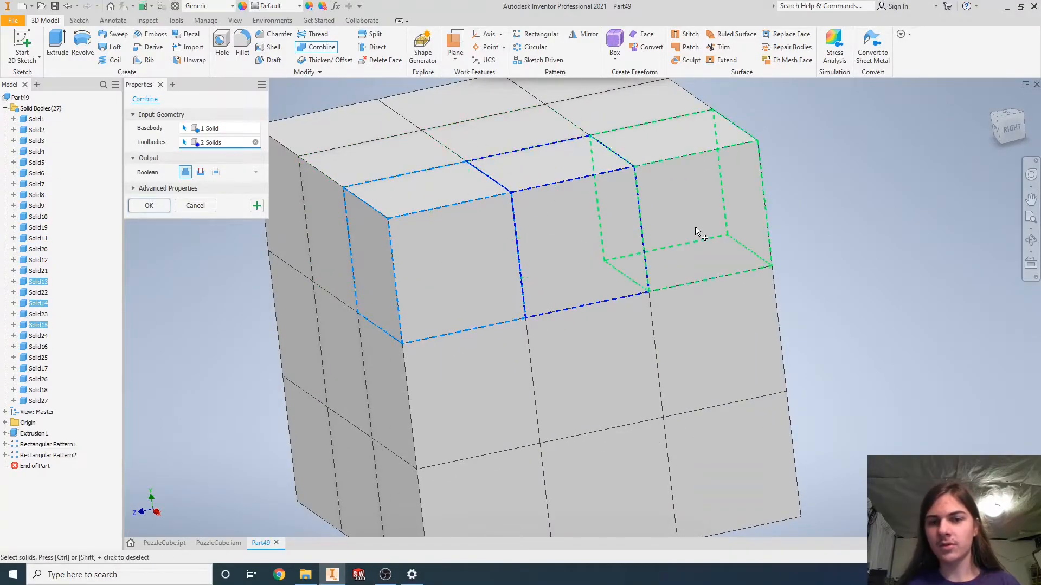
click(149, 205)
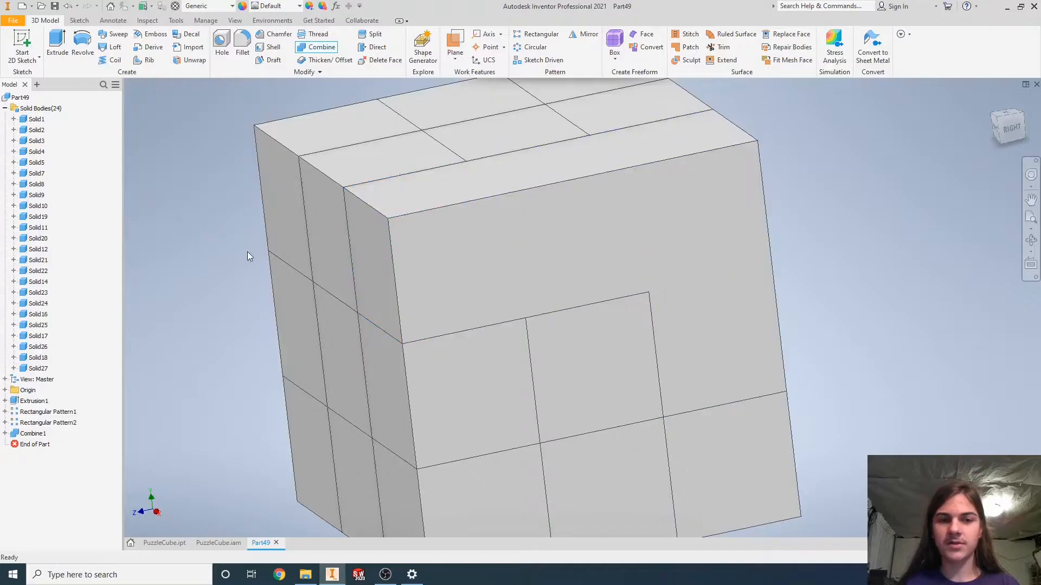
click(321, 47)
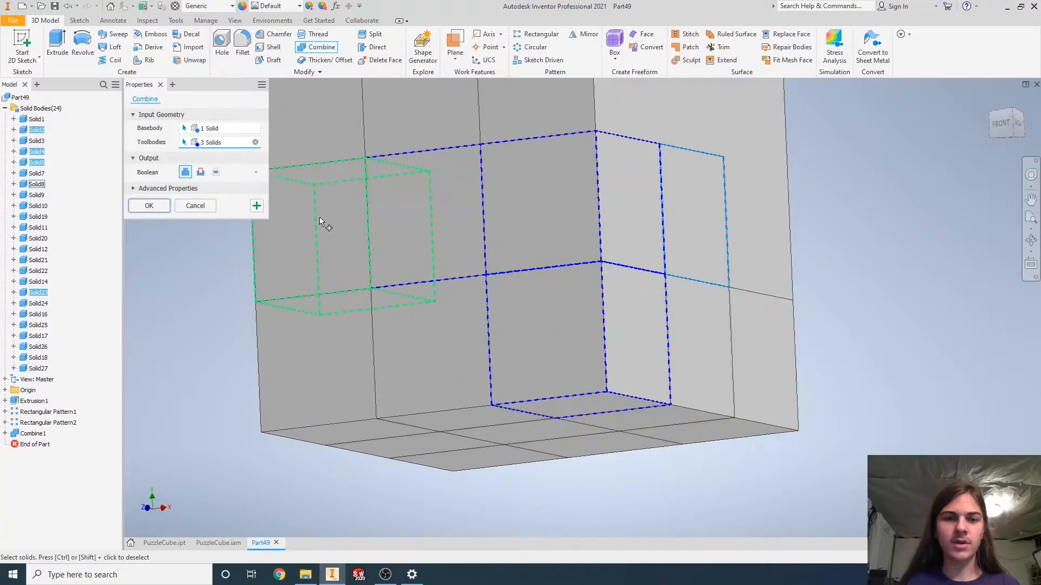
click(149, 205)
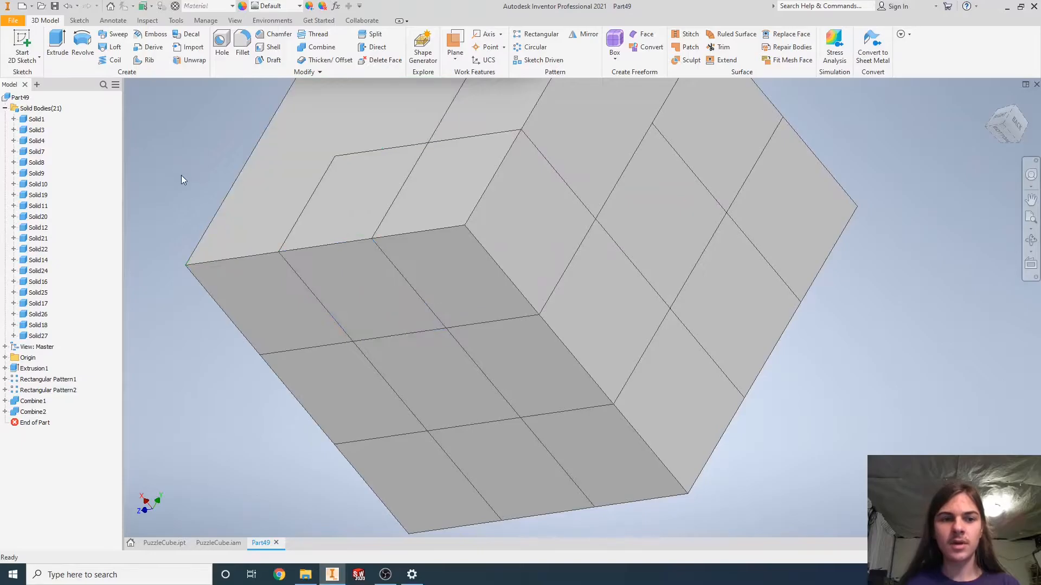
Join two more cube groups with Combine, orbiting as needed, down to 15 bodies.
click(321, 46)
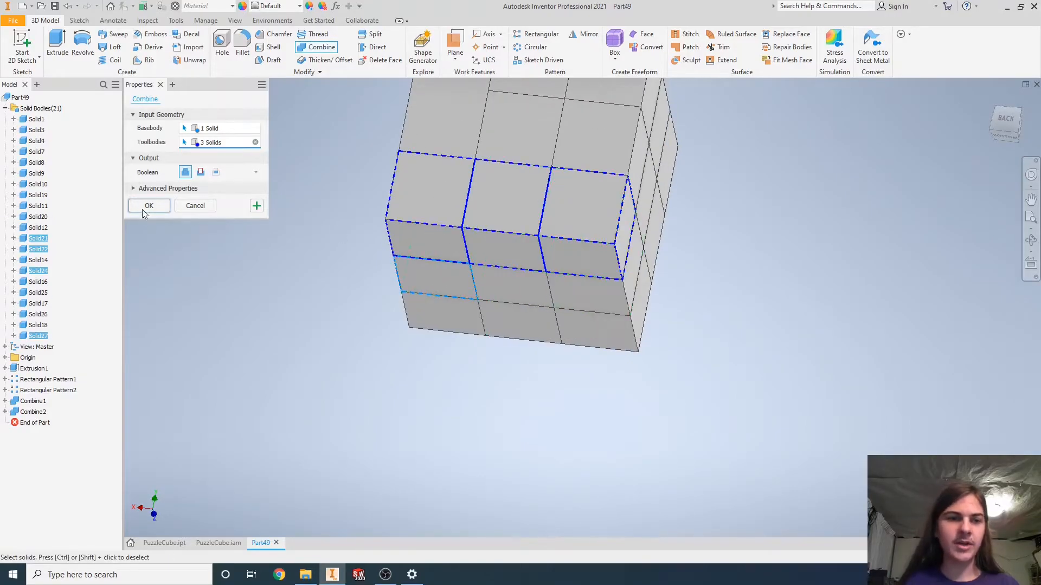
click(148, 205)
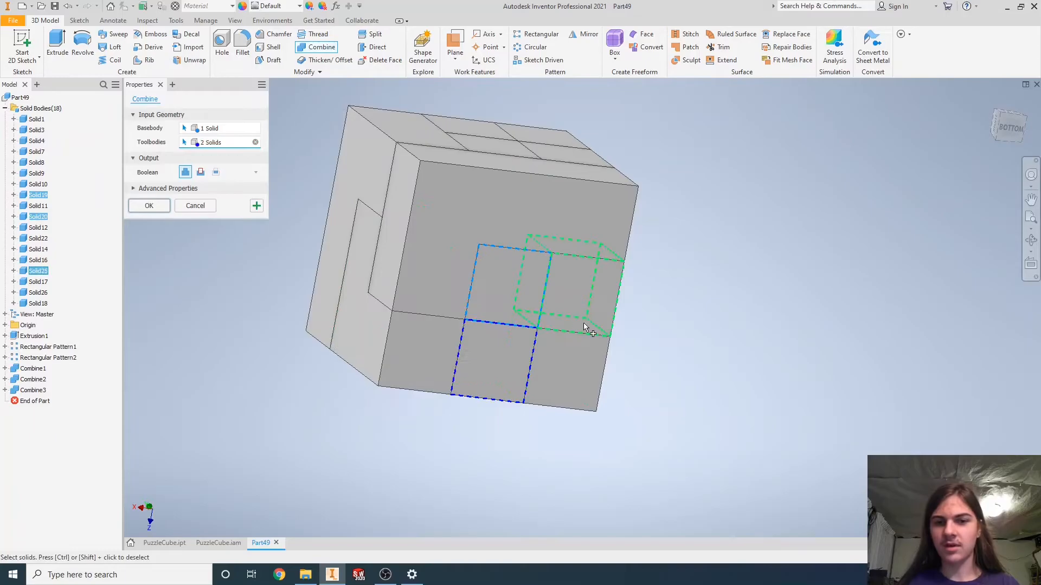
drag(585, 325, 528, 330)
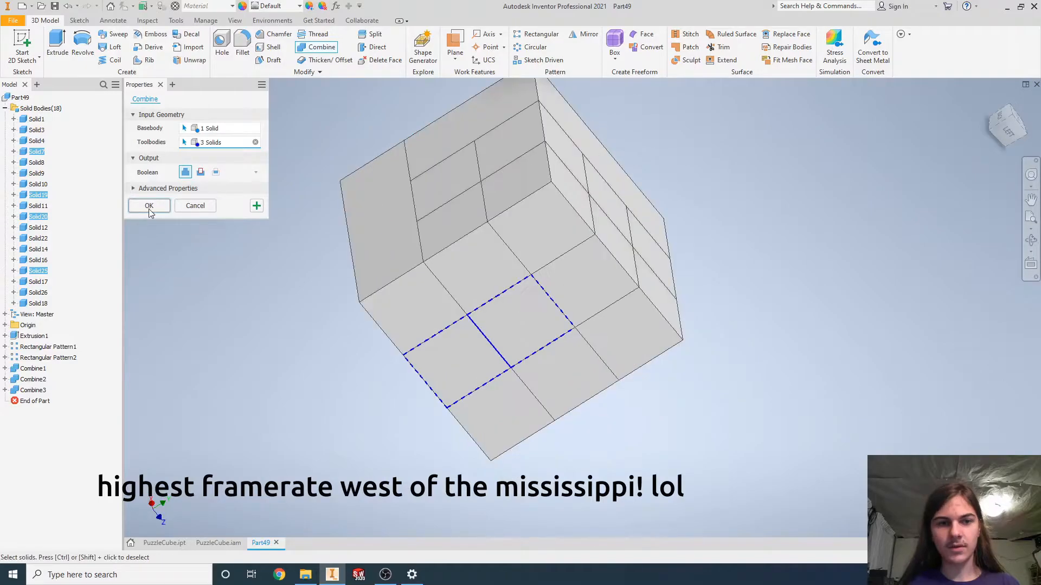
click(149, 205)
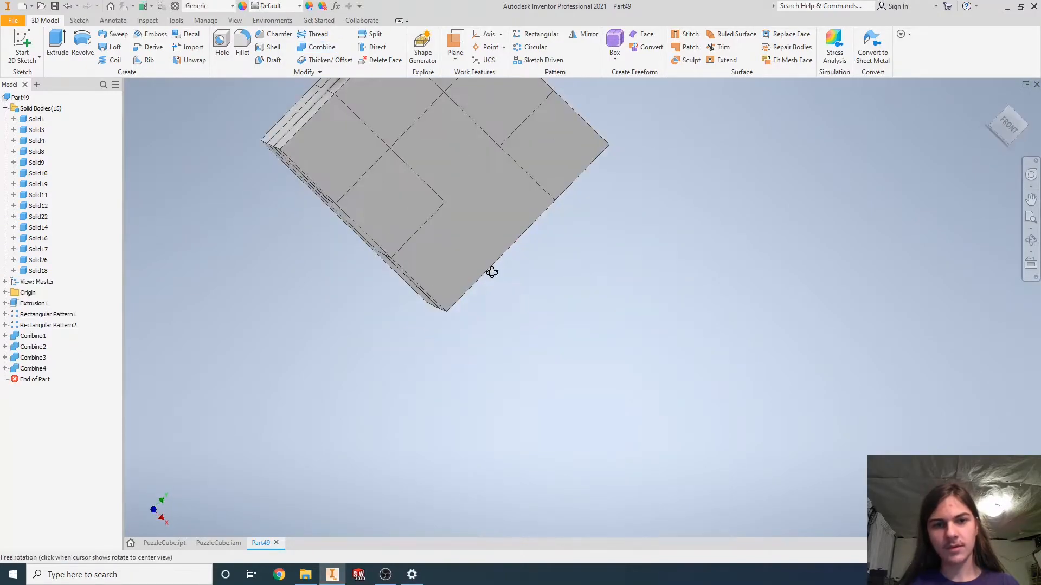
click(322, 46)
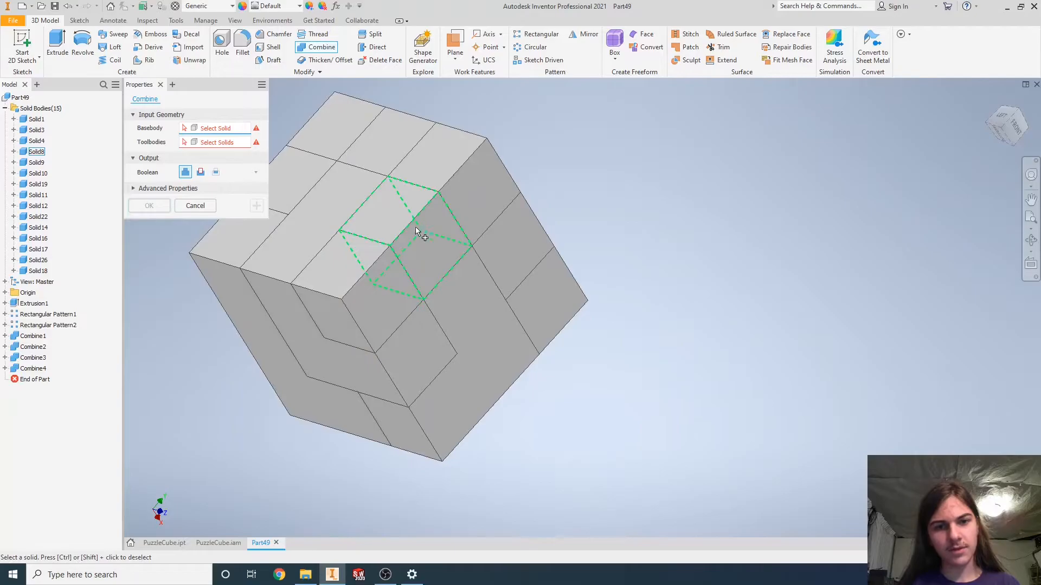
drag(418, 232, 475, 307)
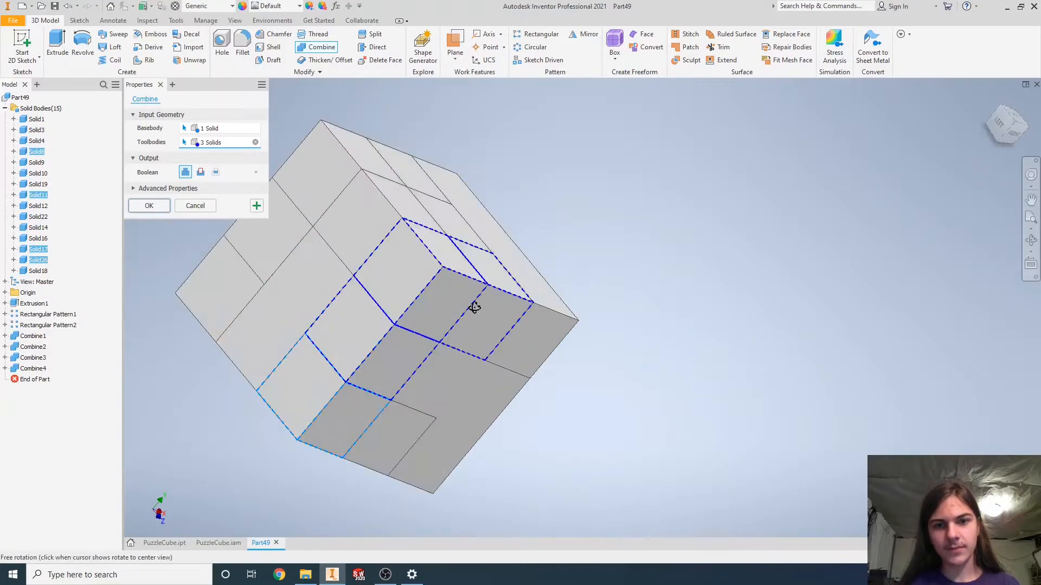
click(148, 205)
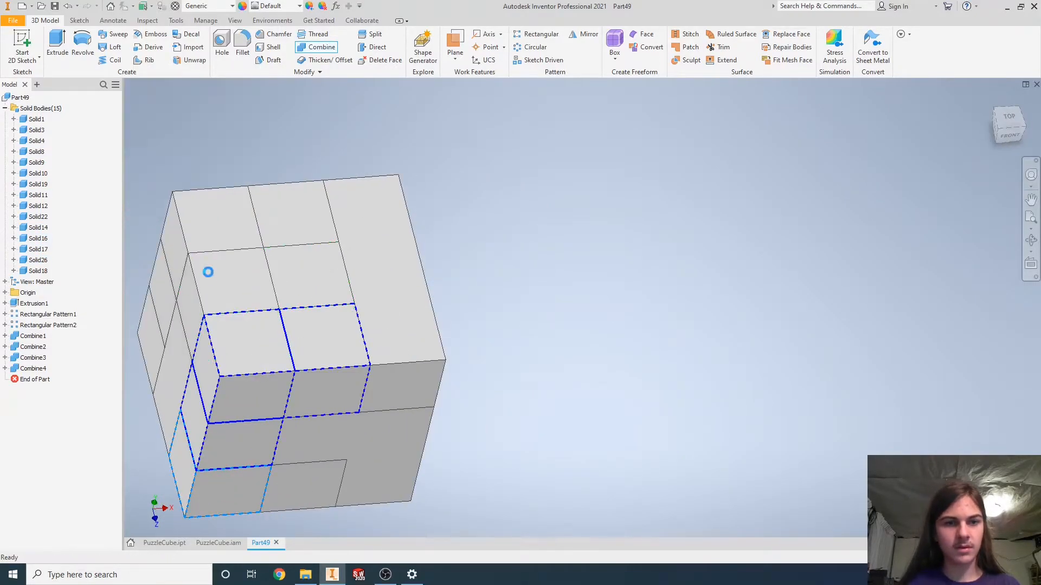
Run Combine (Join) for the remaining groups until only seven solid bodies remain.
click(321, 46)
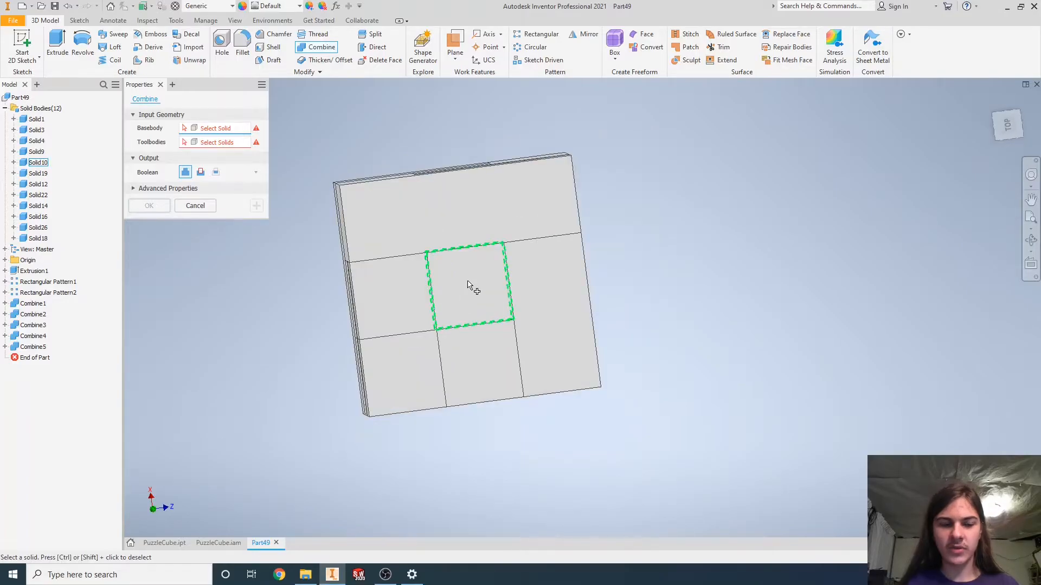
click(469, 284)
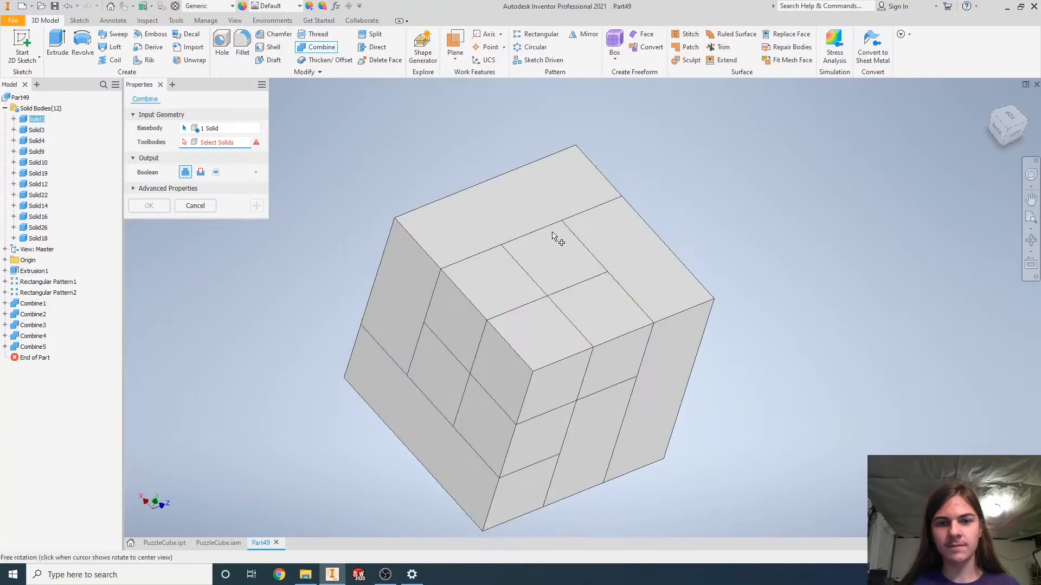
click(541, 359)
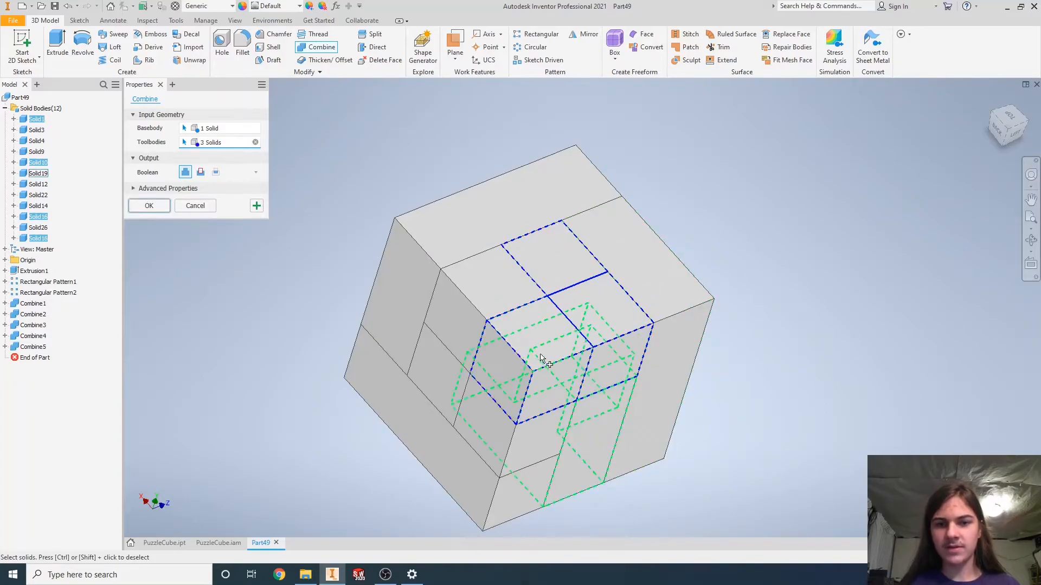
click(148, 205)
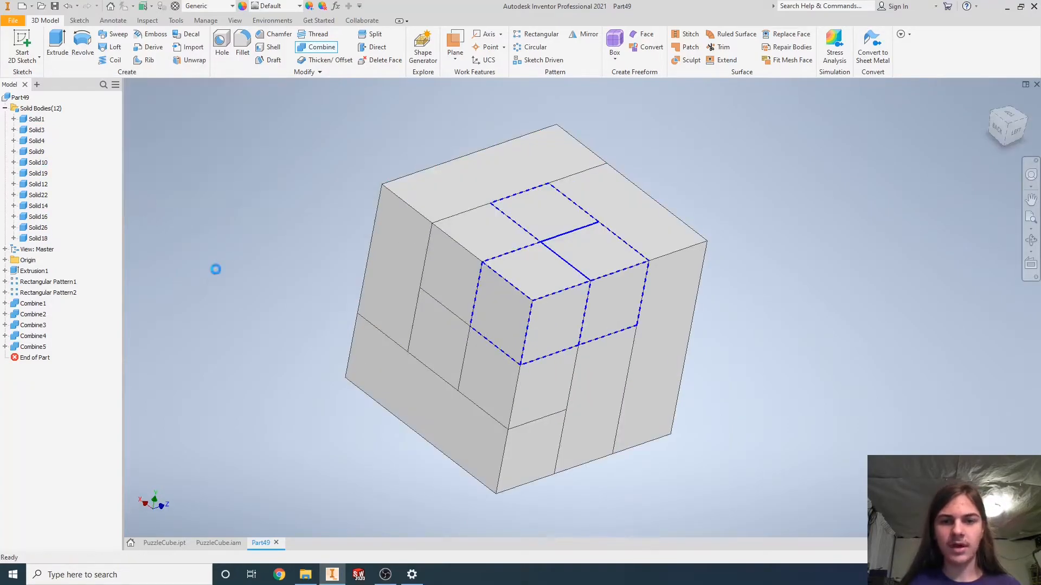
click(321, 47)
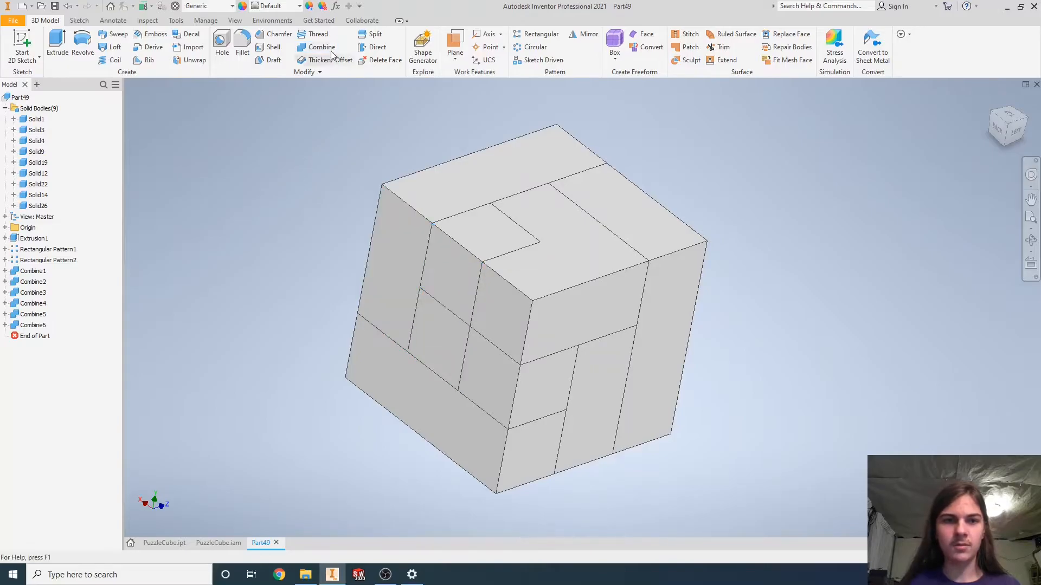
click(321, 47)
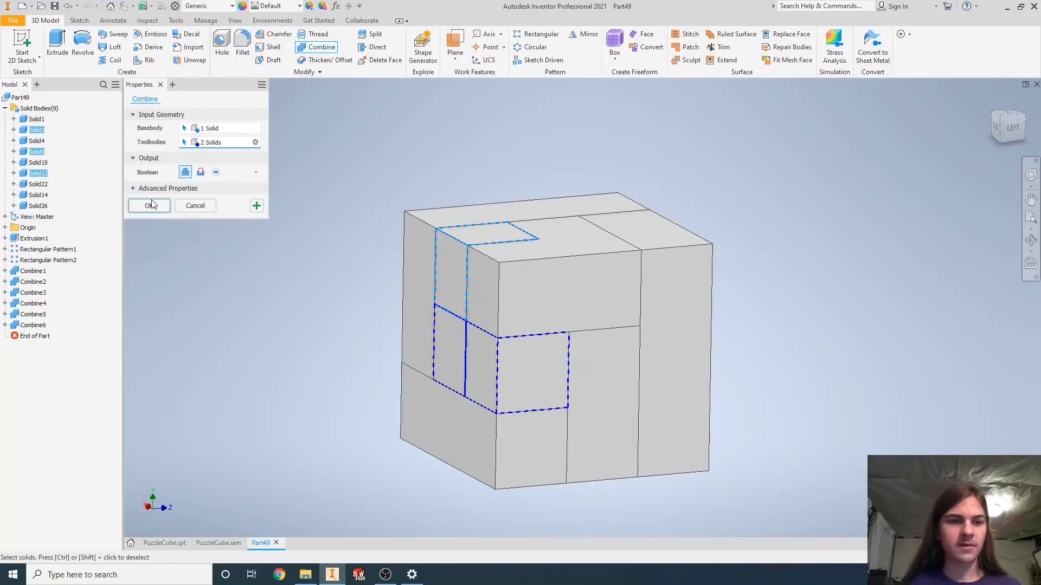
click(148, 205)
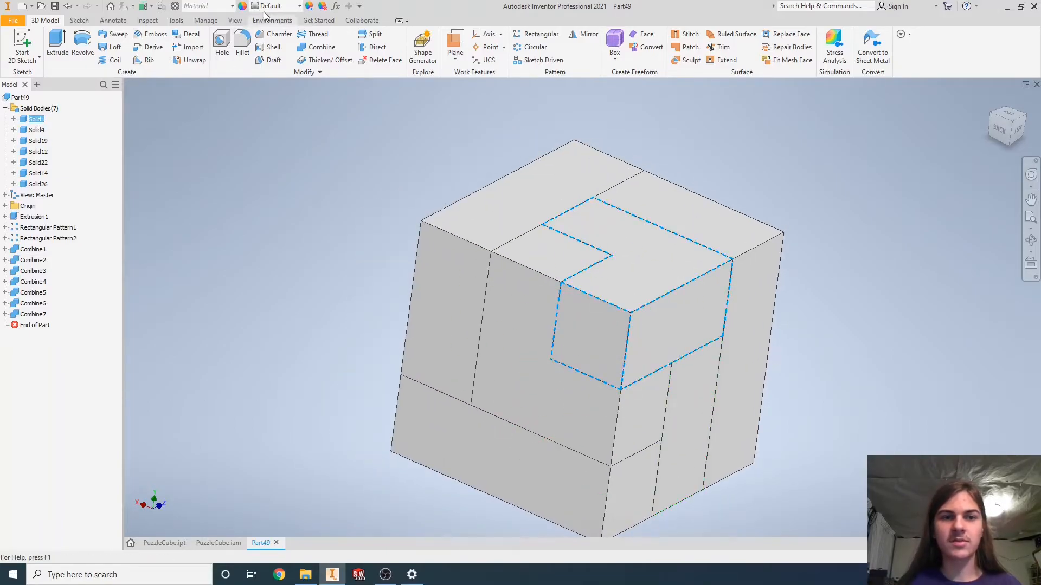
Give three puzzle pieces the ivory, purple and red appearances.
click(298, 6)
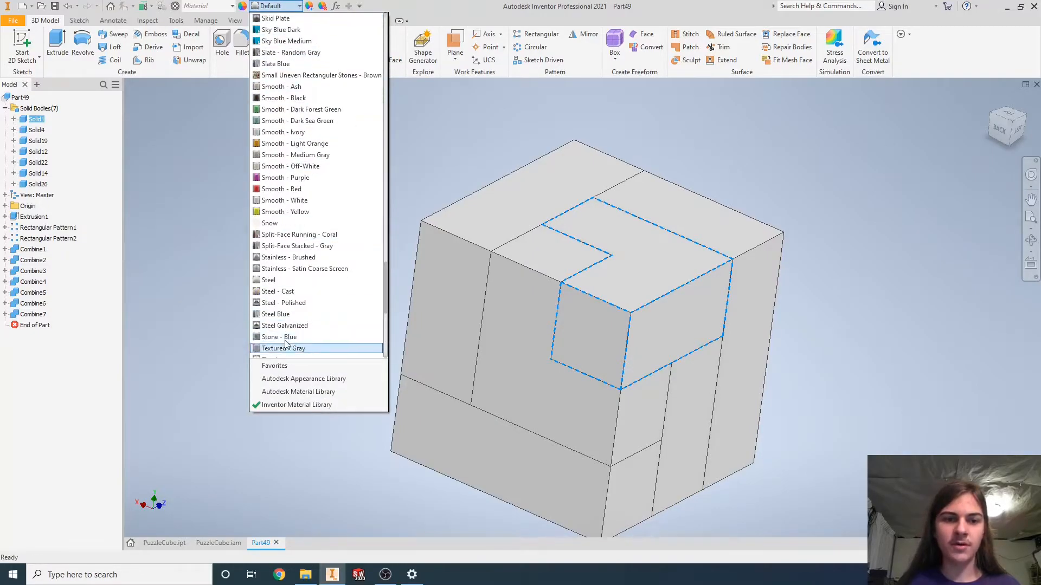
mouse_move(295, 131)
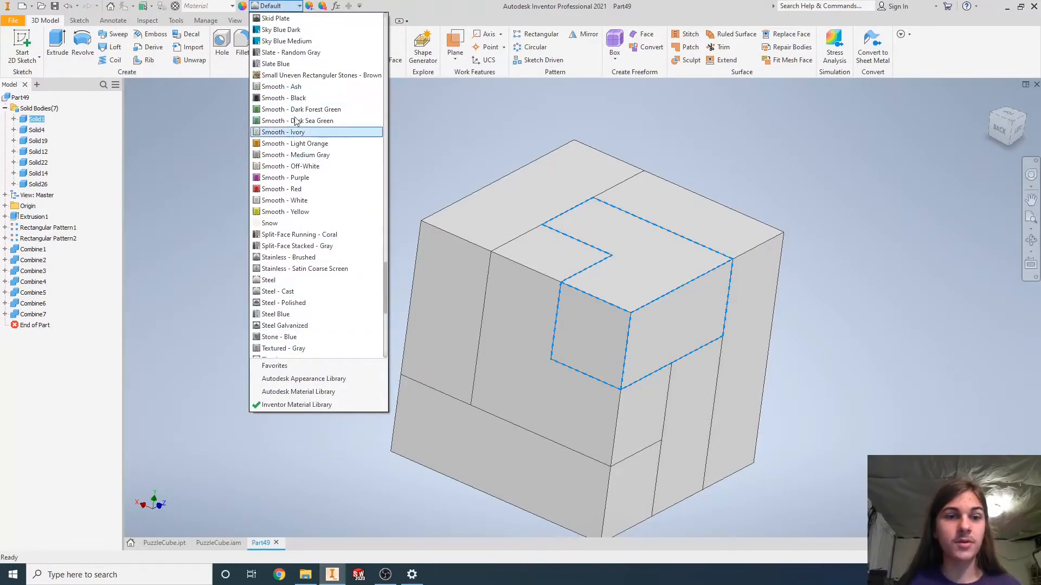
click(282, 131)
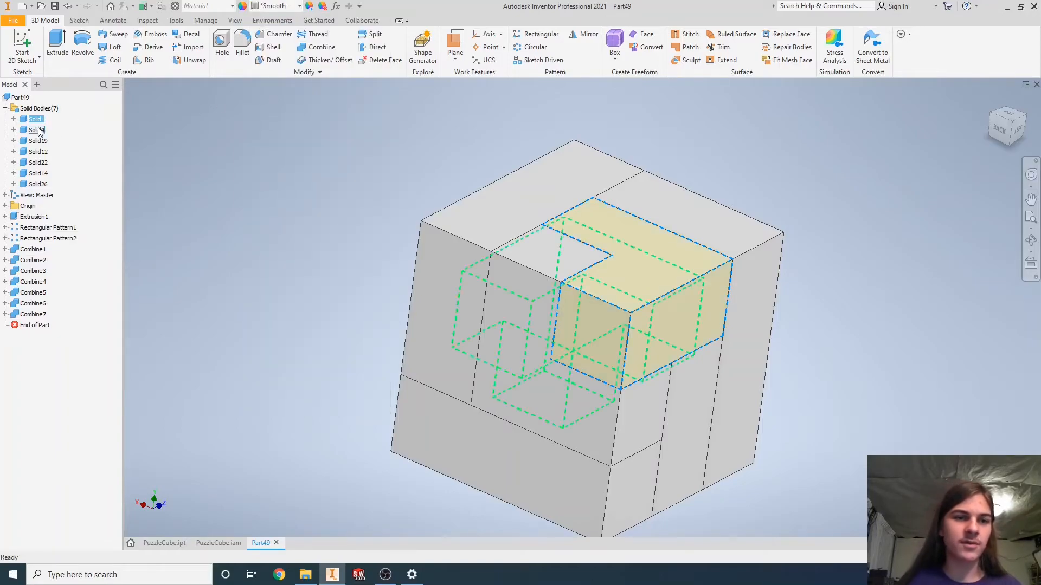
click(298, 7)
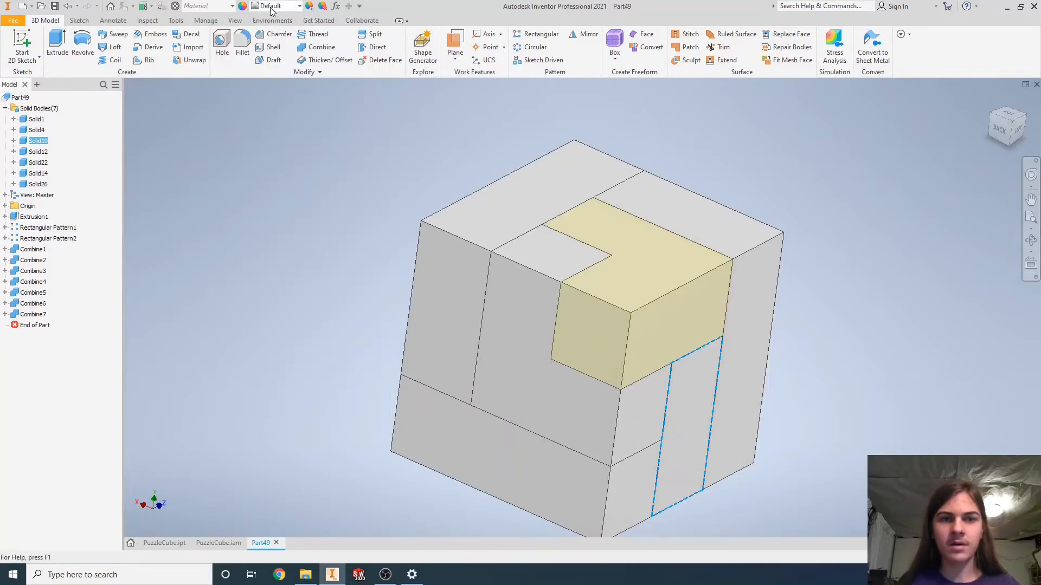
click(298, 5)
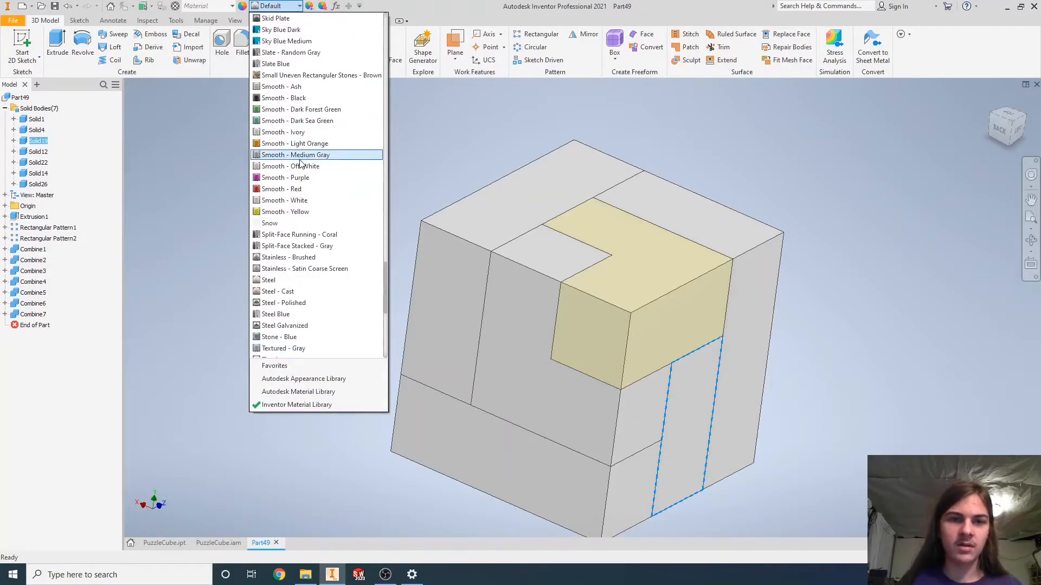
click(295, 155)
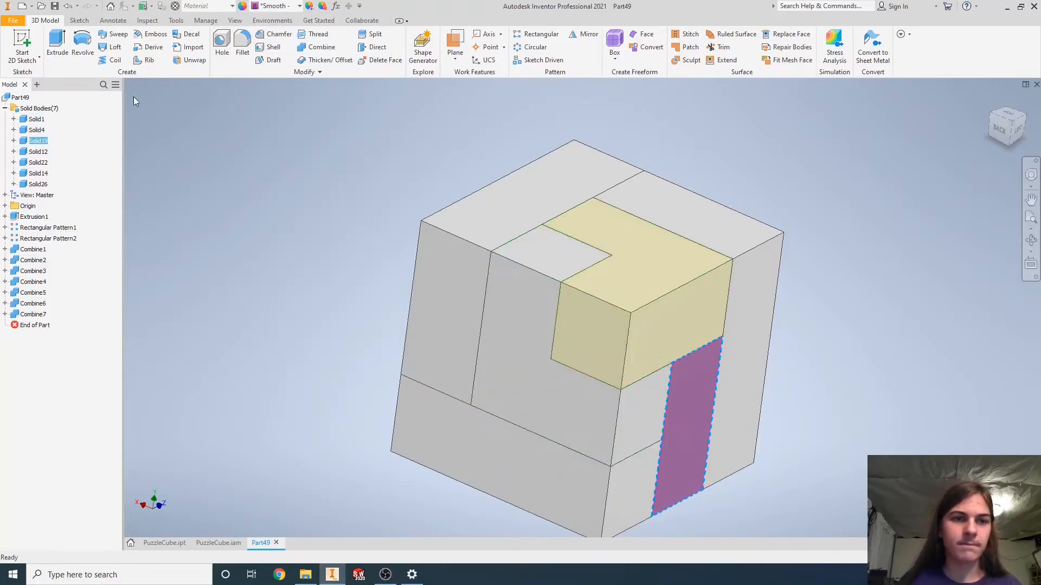
click(38, 152)
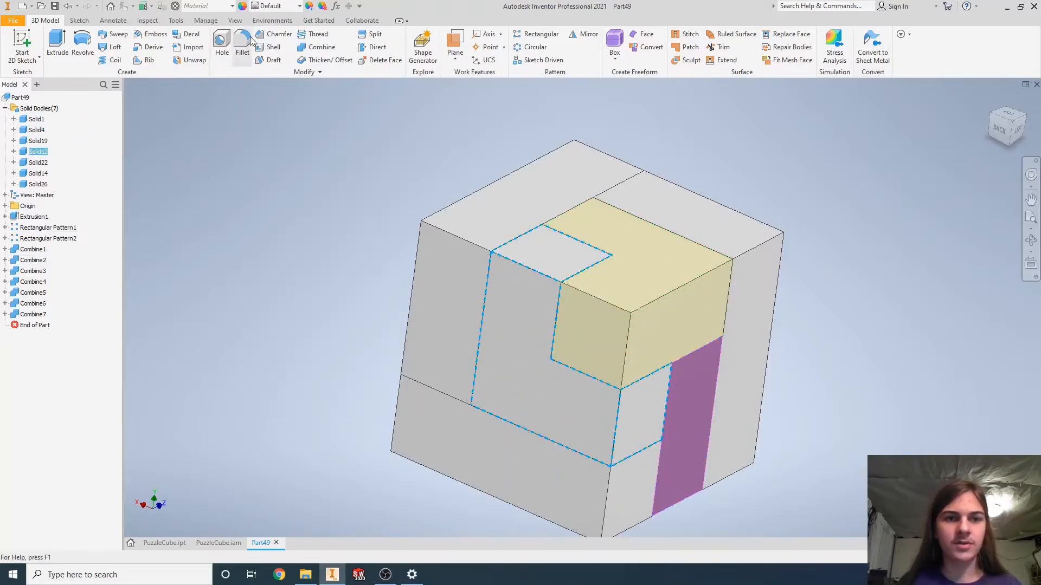
click(295, 6)
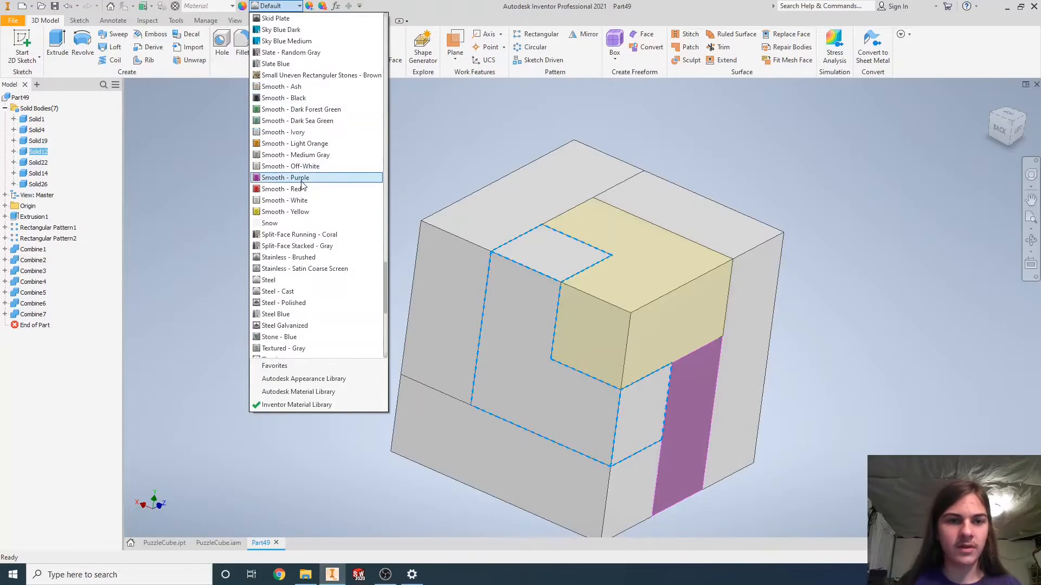
click(283, 189)
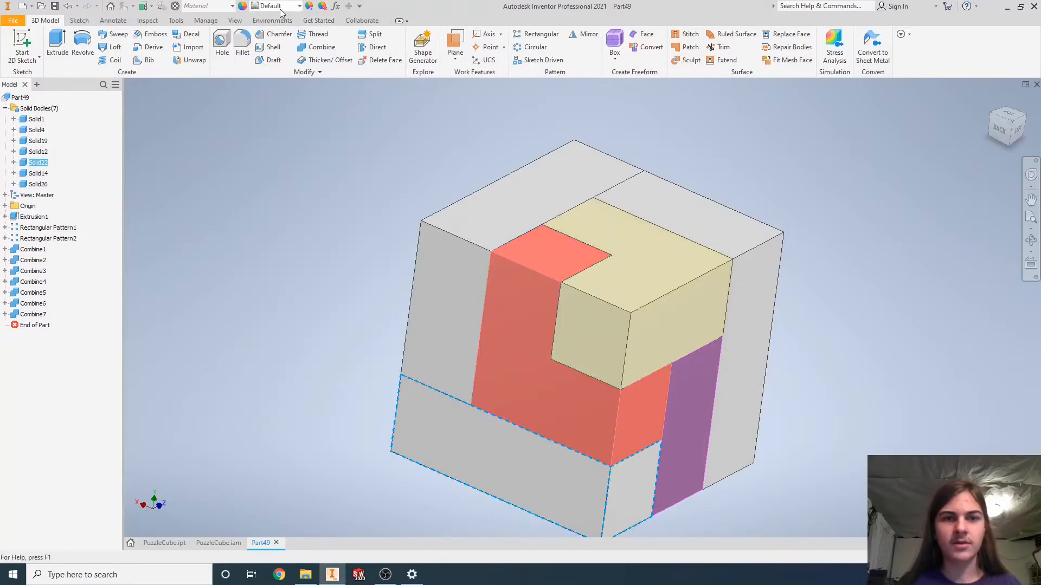
Colour the bottom piece Smooth - Yellow and the tall left piece Smooth - Ash.
click(297, 6)
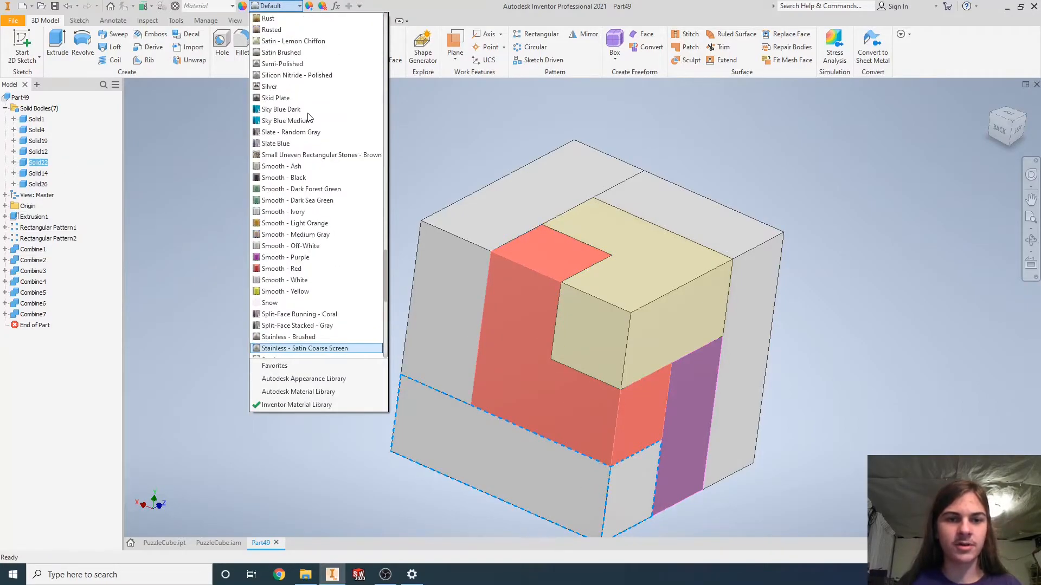
scroll(down, 3)
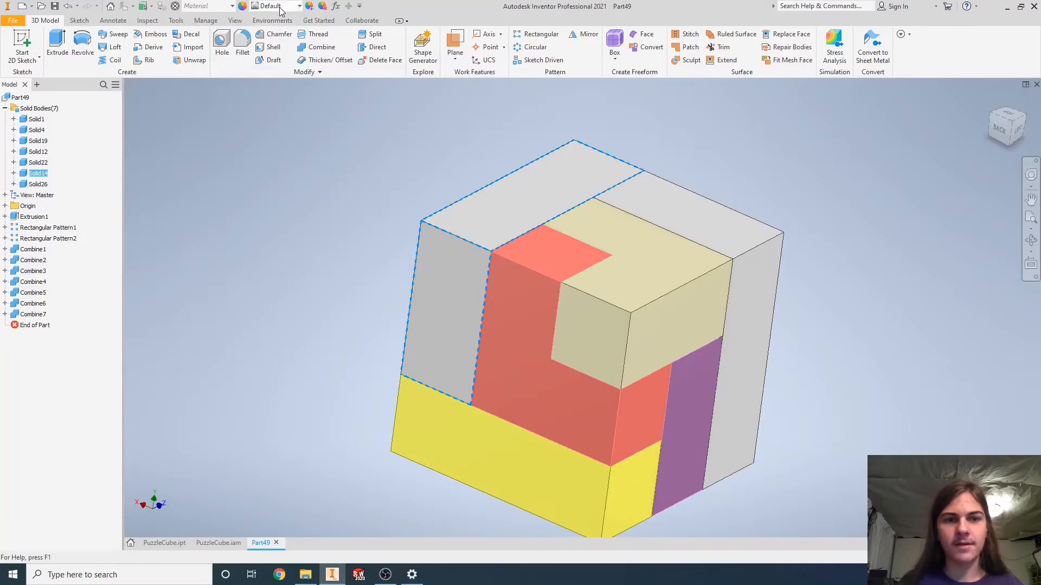
click(298, 7)
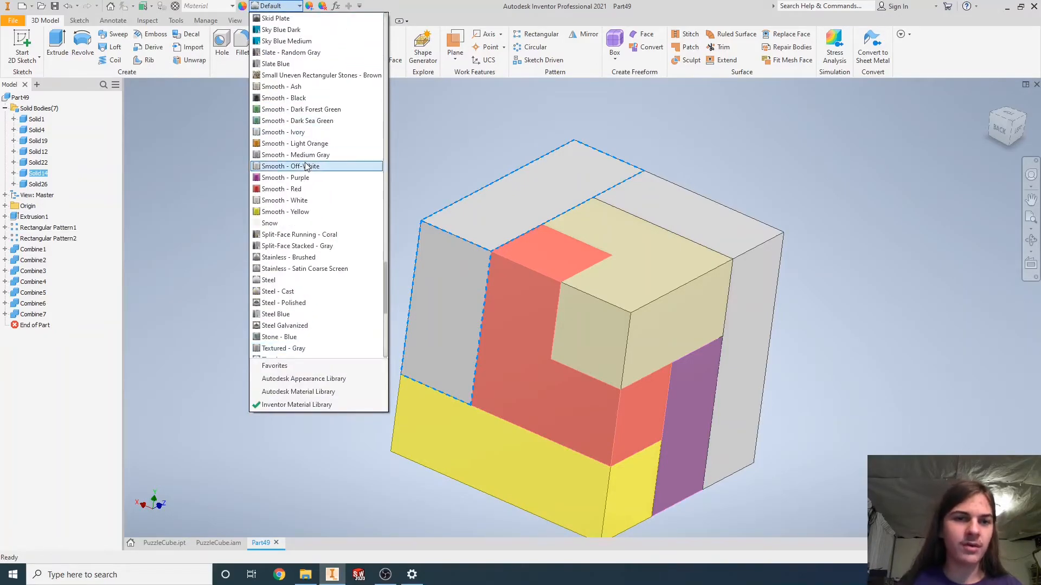
mouse_move(305, 132)
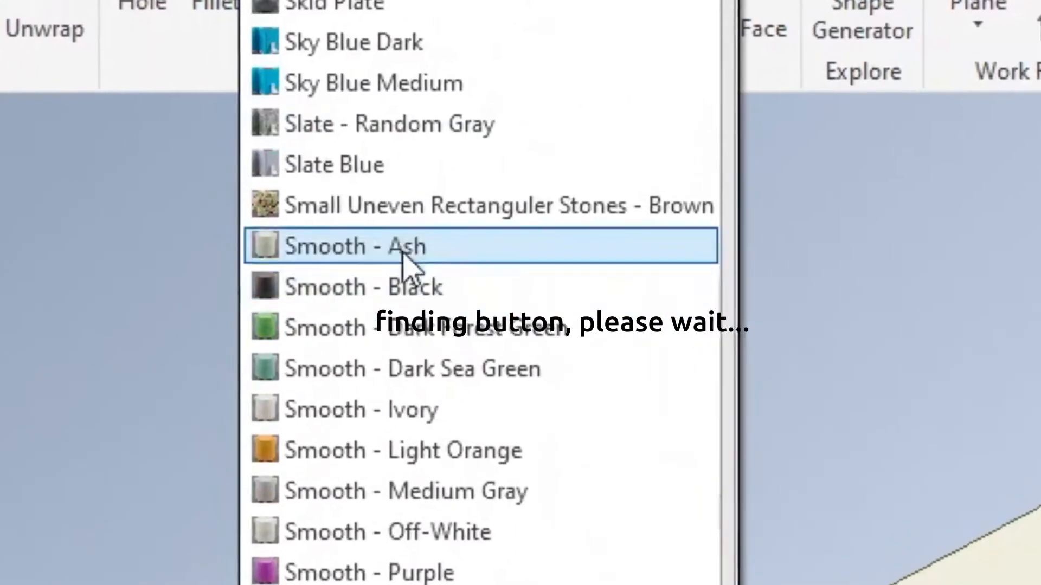
click(356, 246)
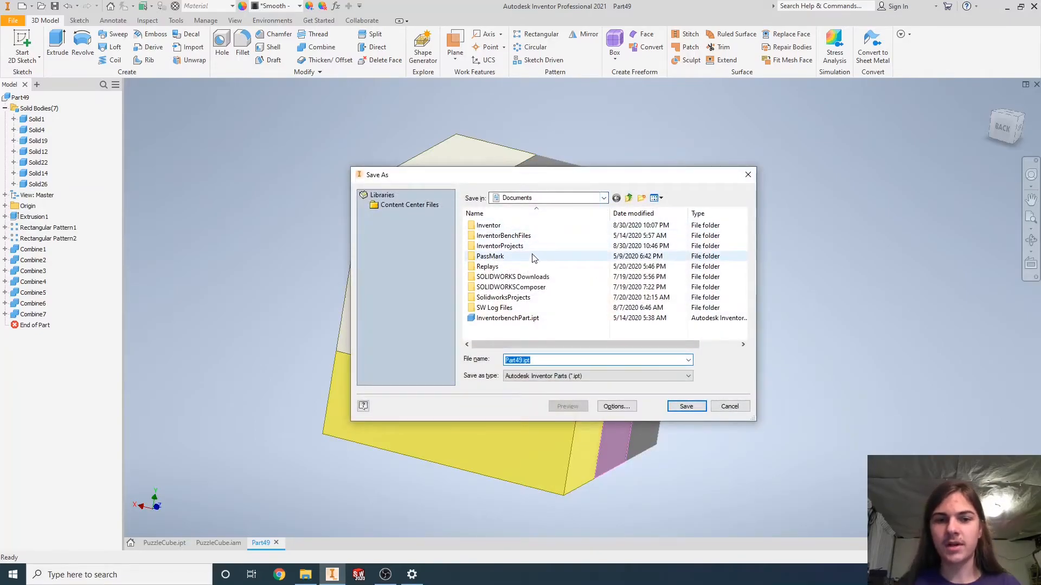
Create a new PuzzleCubeProject folder inside InventorProjects.
double_click(498, 246)
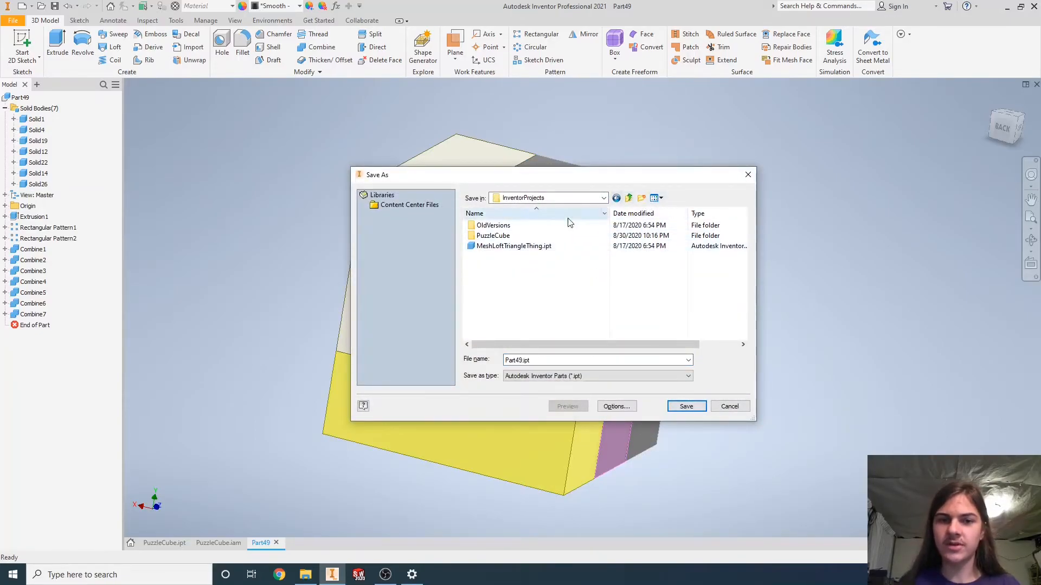
click(641, 197)
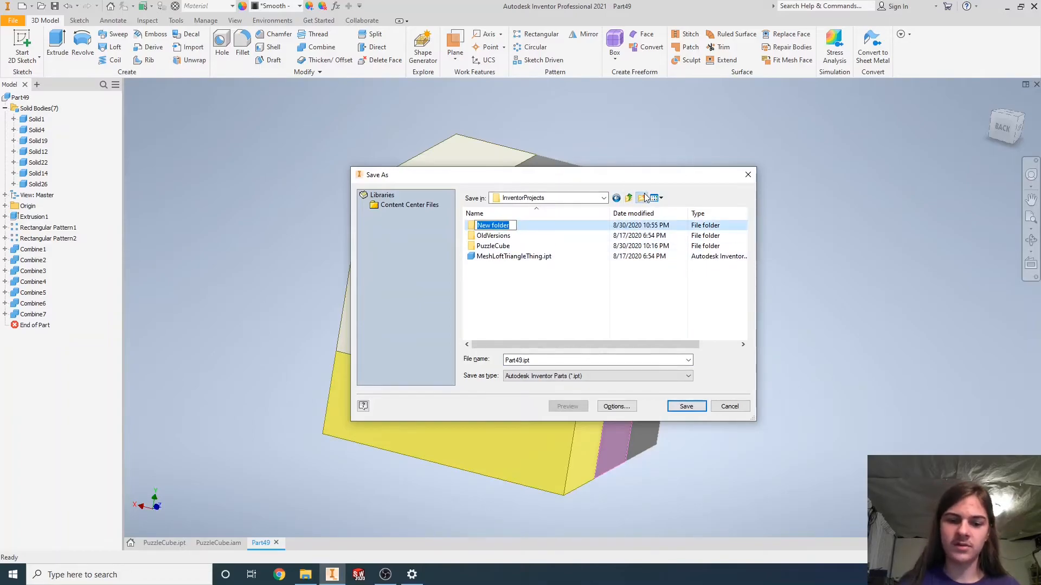
text(PuzzleCubePr)
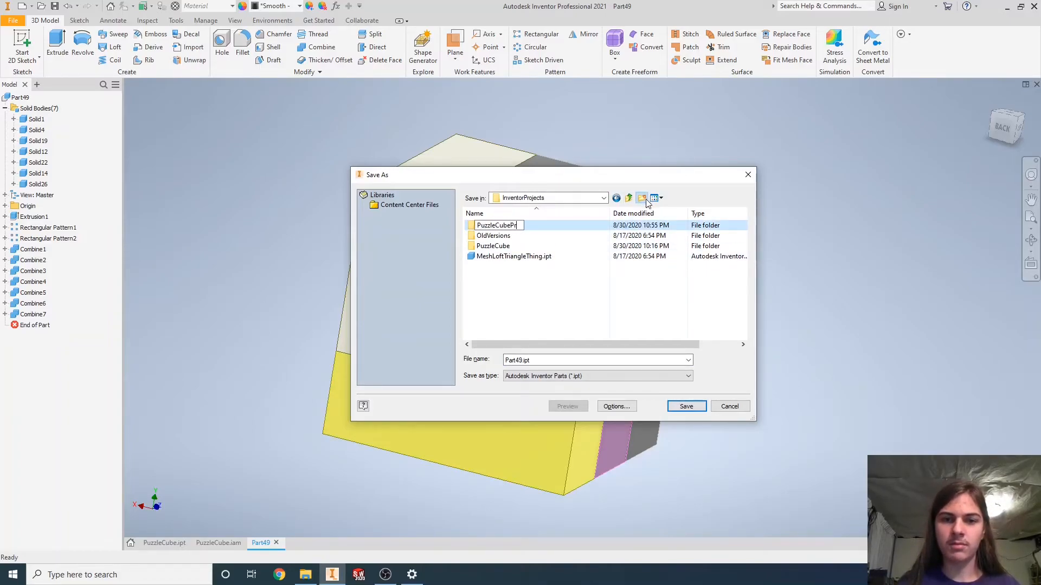
click(641, 198)
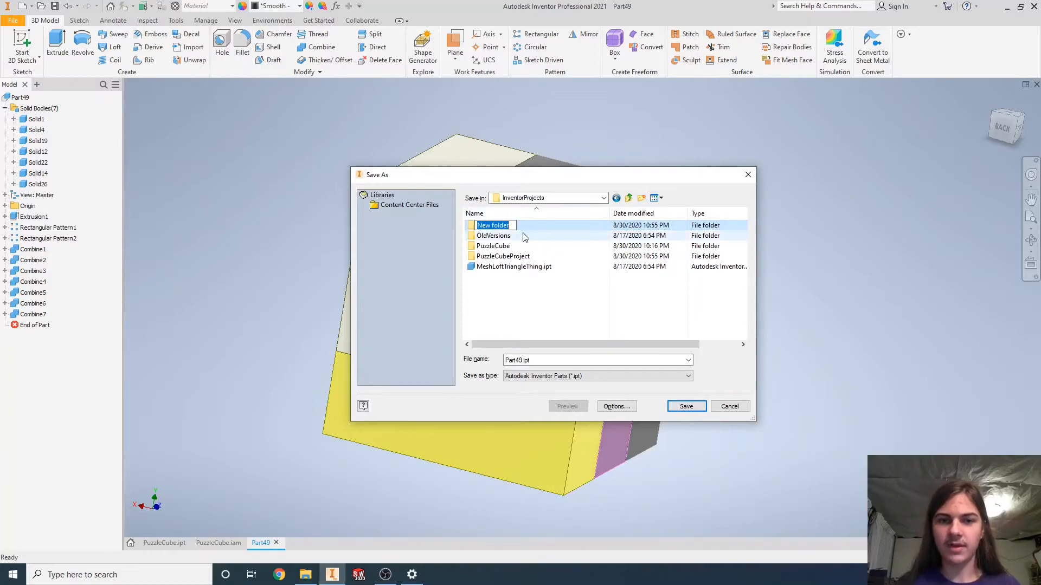
Save the part as PuzzleCubeProject.ipt inside the new folder.
double_click(502, 255)
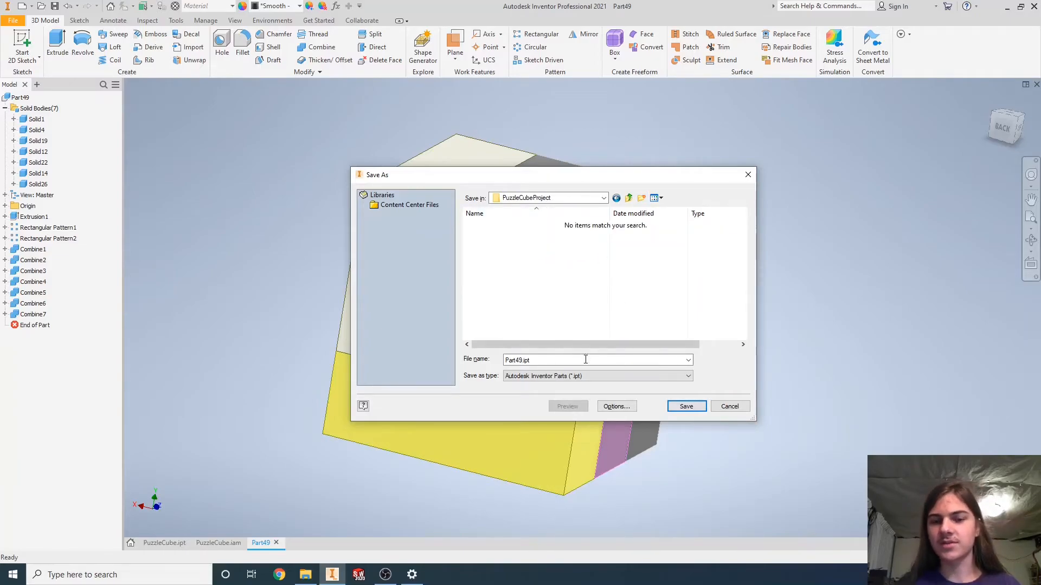
text(PuzzleCubeProjec)
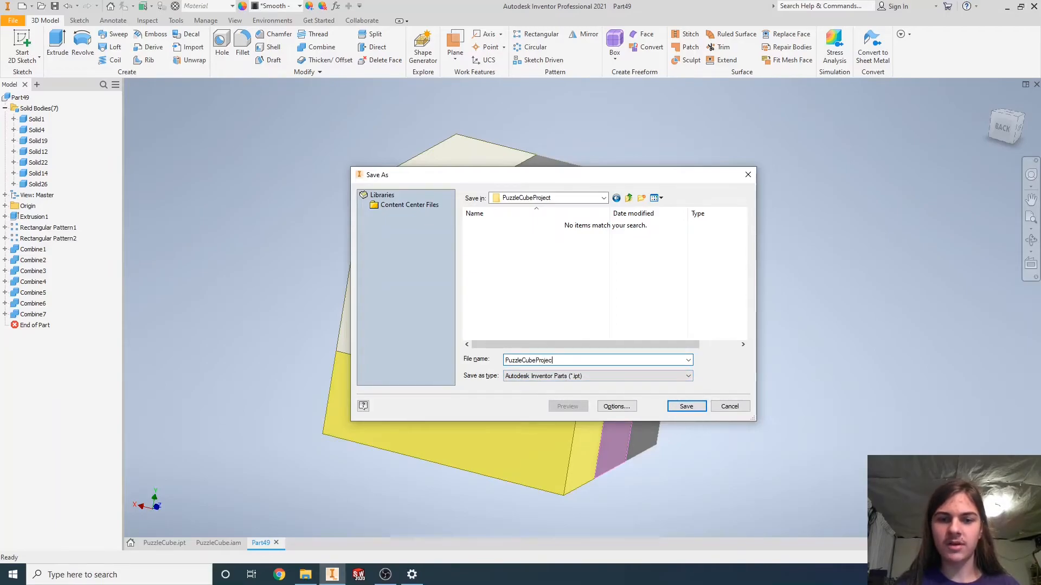
click(685, 406)
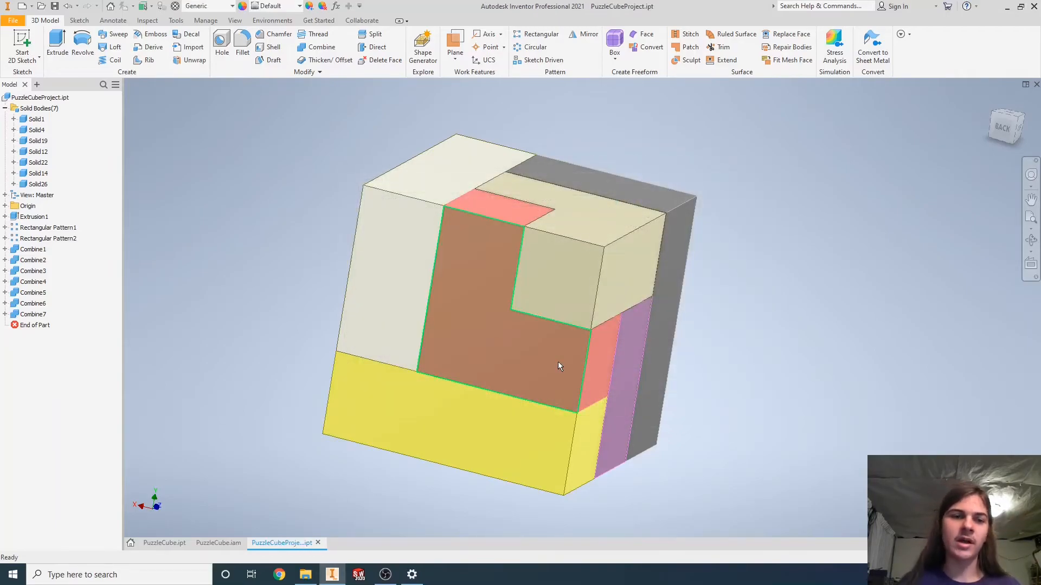
click(206, 20)
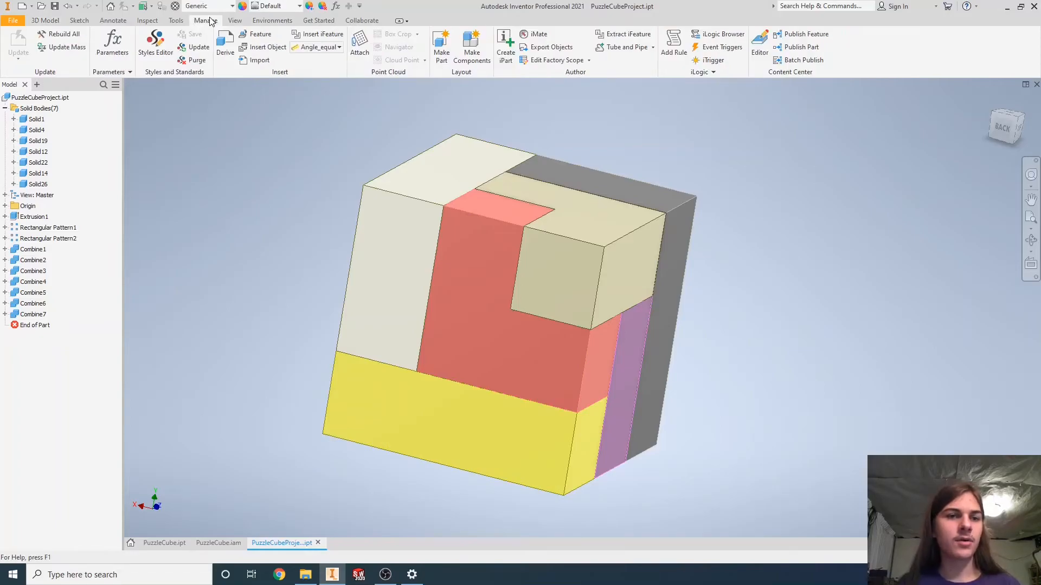
Start Make Components with all seven solid bodies selected and a new target assembly.
click(471, 47)
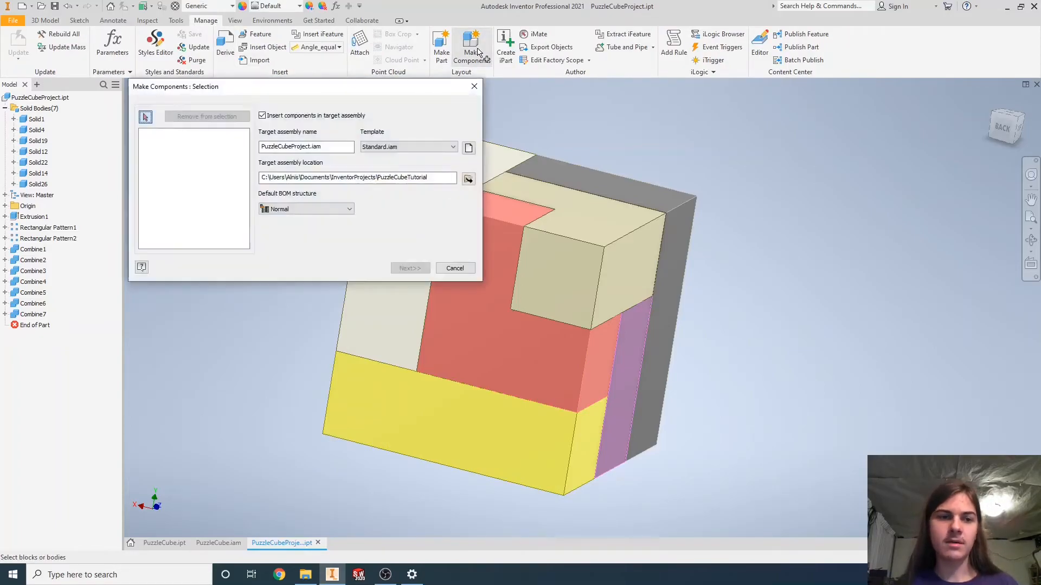
click(37, 118)
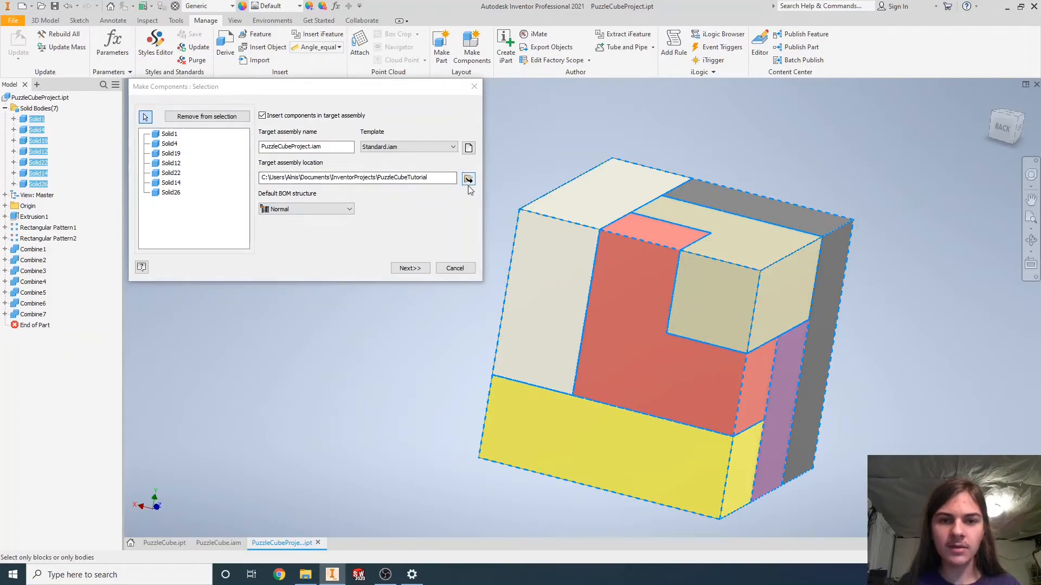
click(468, 178)
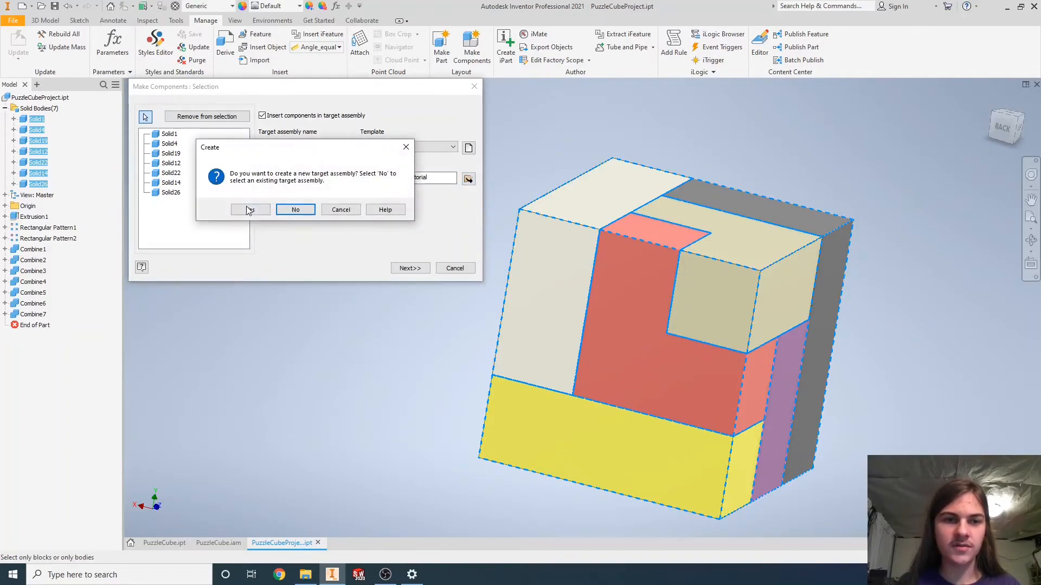
click(250, 209)
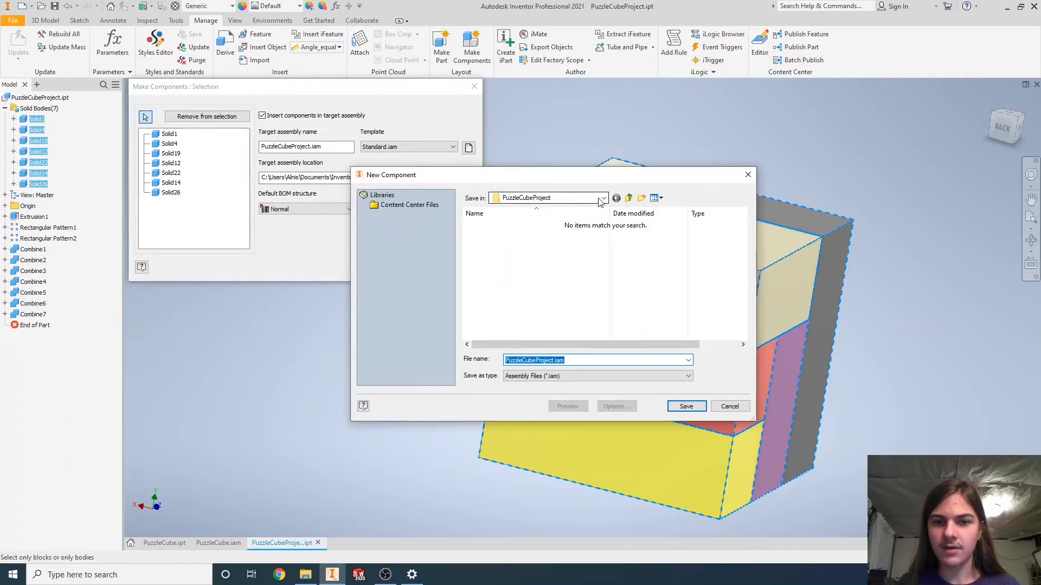
Save the assembly as PuzzleCubeProject.iam in the PuzzleCubeProject folder and create the components.
click(601, 198)
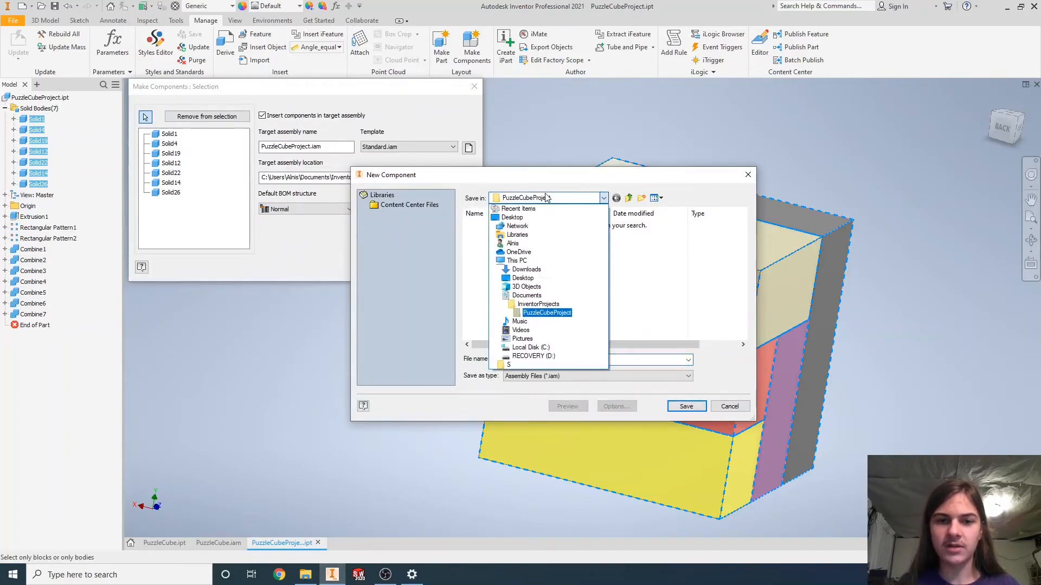
click(545, 312)
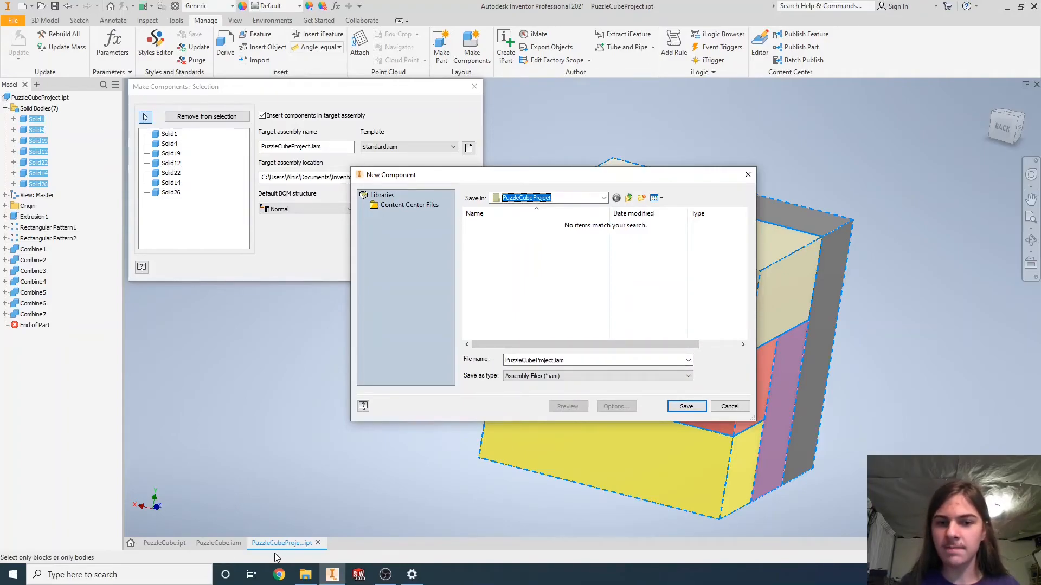
click(686, 406)
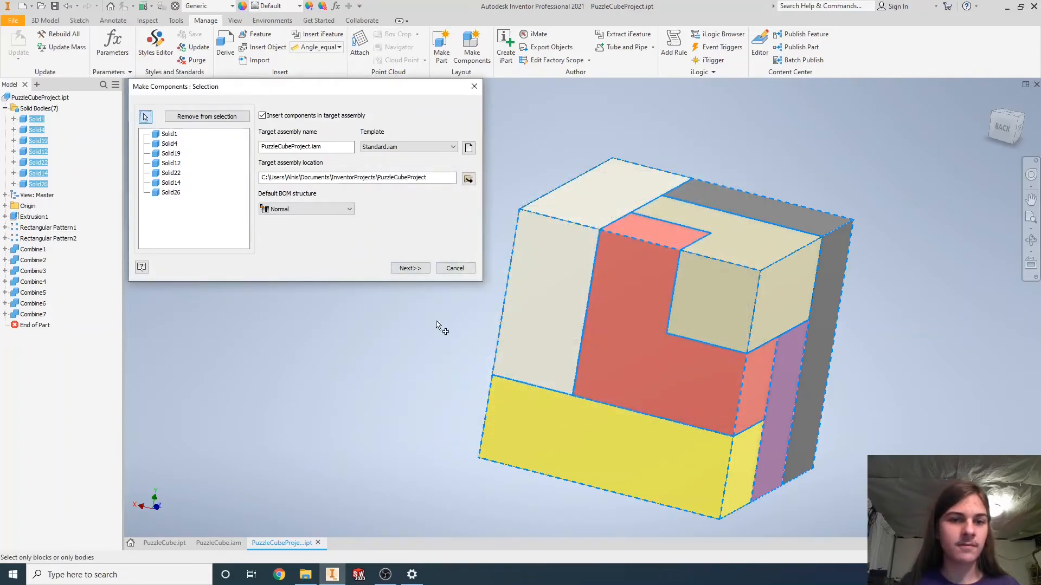
click(409, 268)
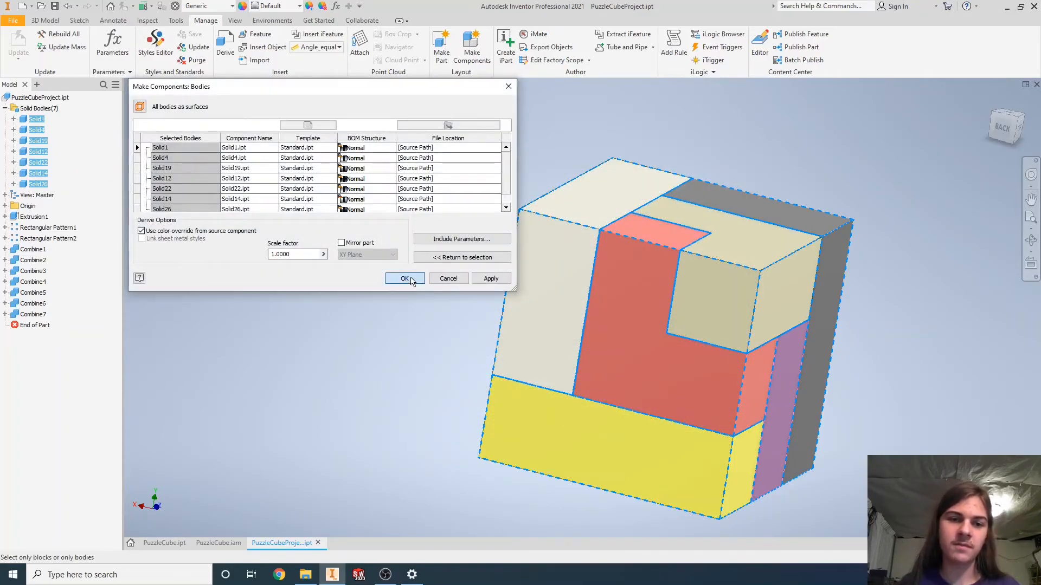
click(404, 279)
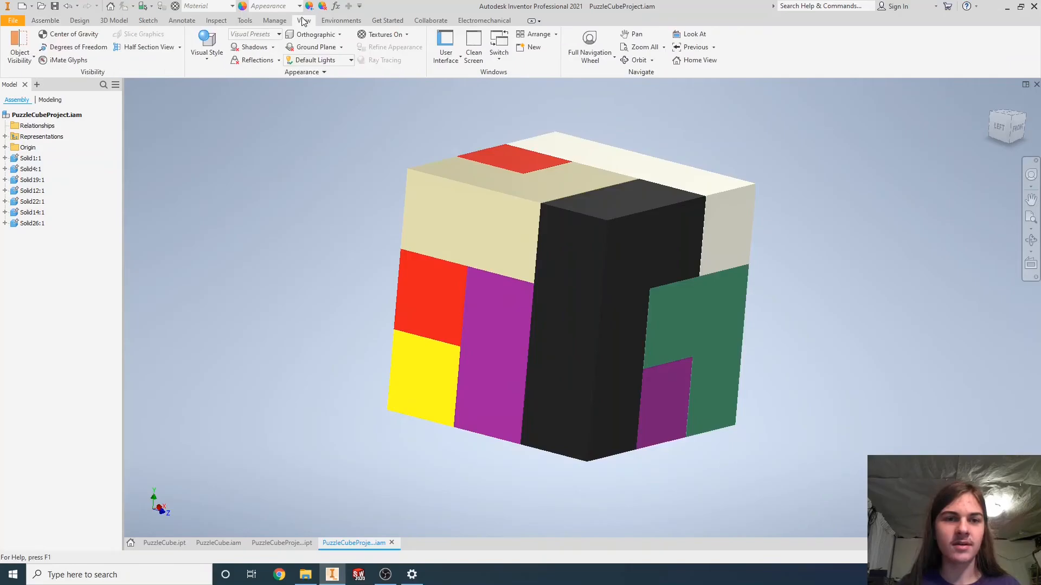
Bring up the visual style choices for the new PuzzleCubeProject assembly.
click(206, 52)
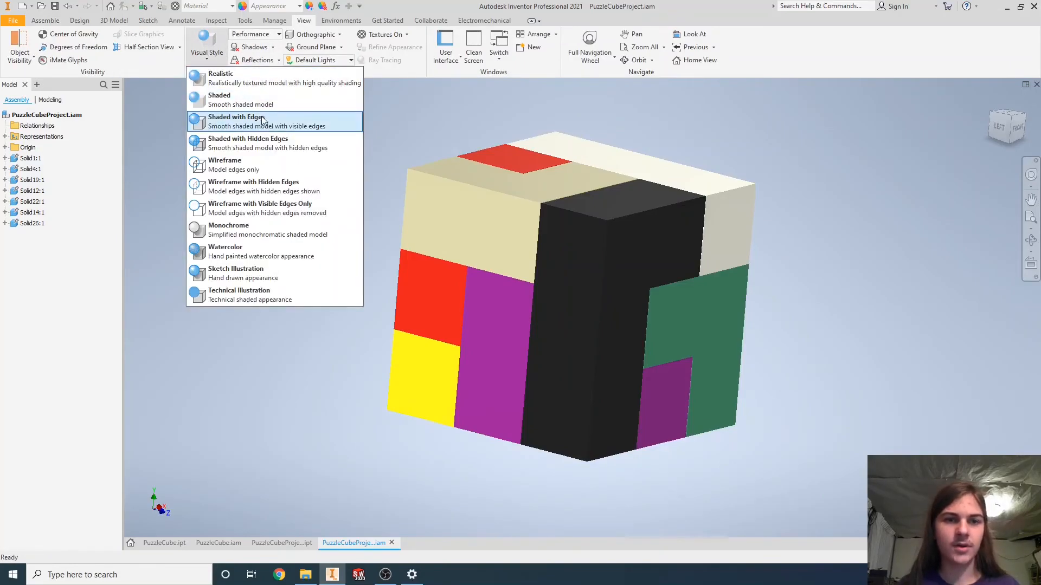